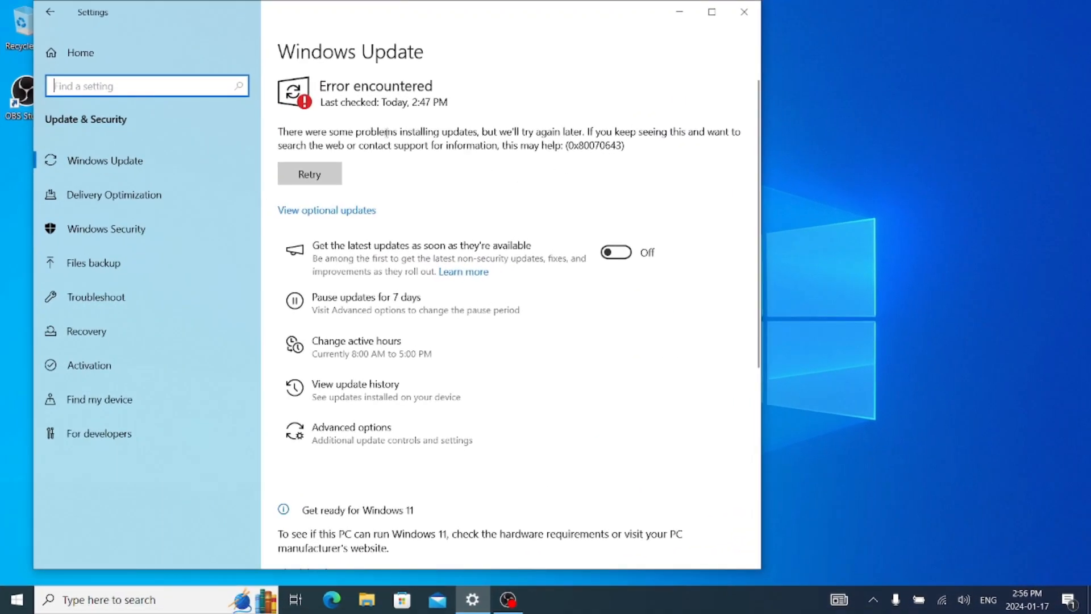
# Step: Retry the failed updates, which still show error 0x80070643, then close Settings
pyautogui.click(309, 173)
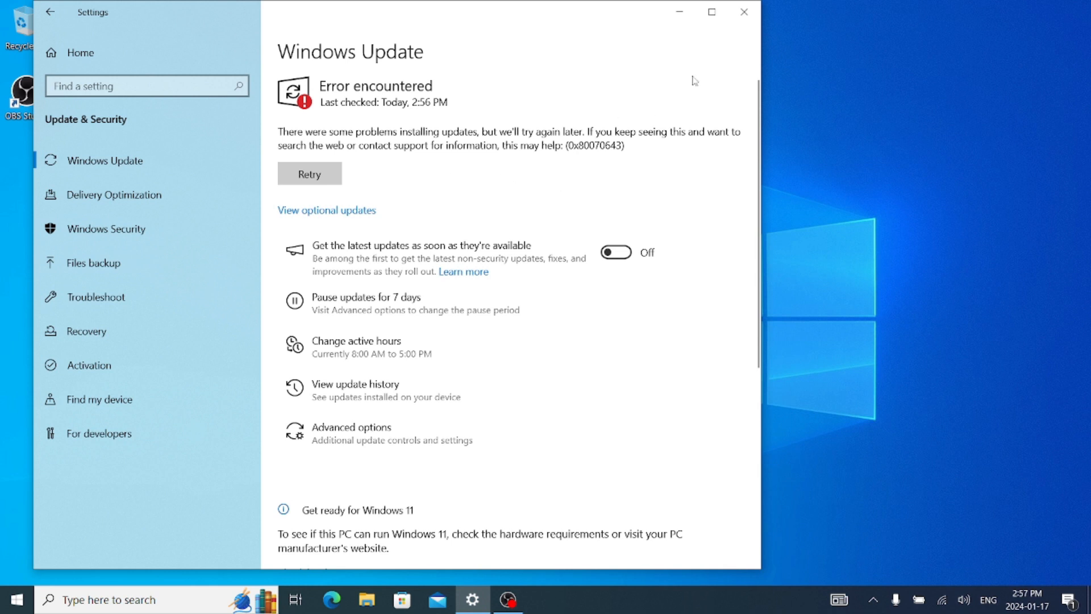
pyautogui.moveTo(743, 12)
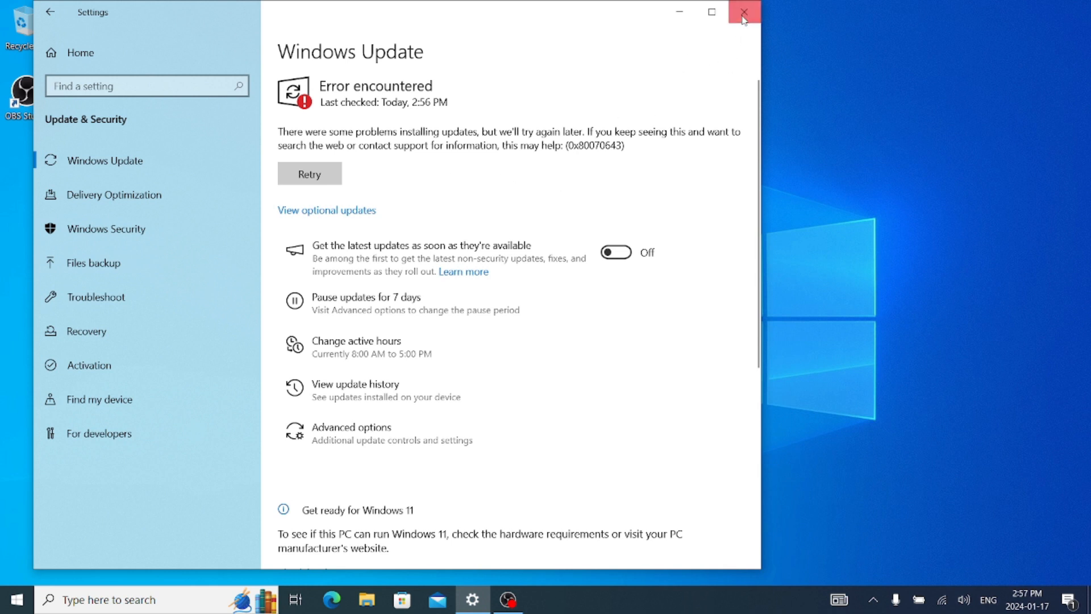
pyautogui.click(744, 11)
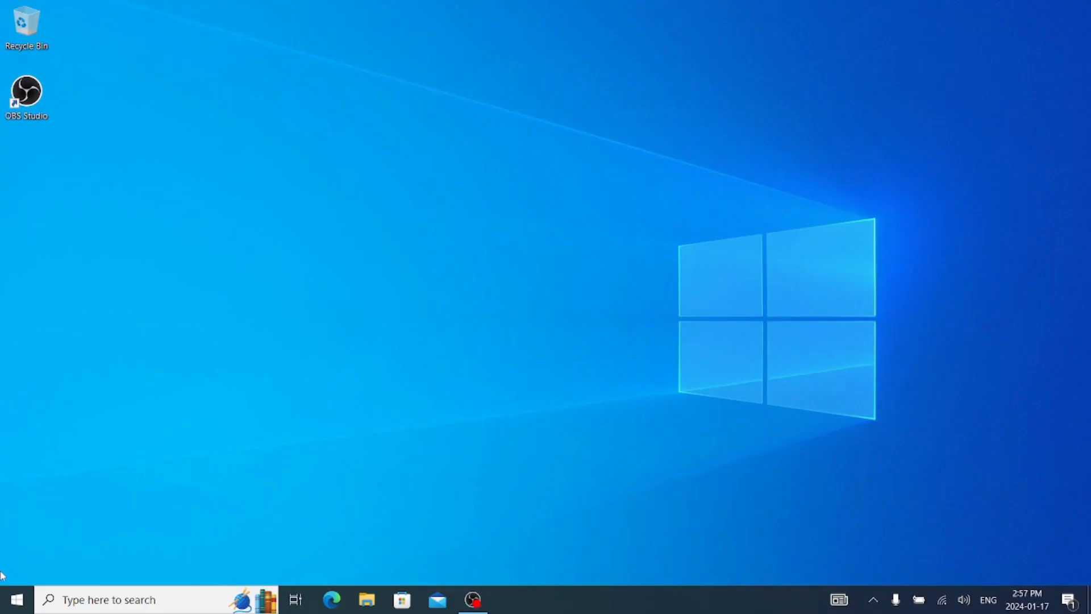
# Step: Search for cmd and launch Command Prompt as administrator
pyautogui.write('c')
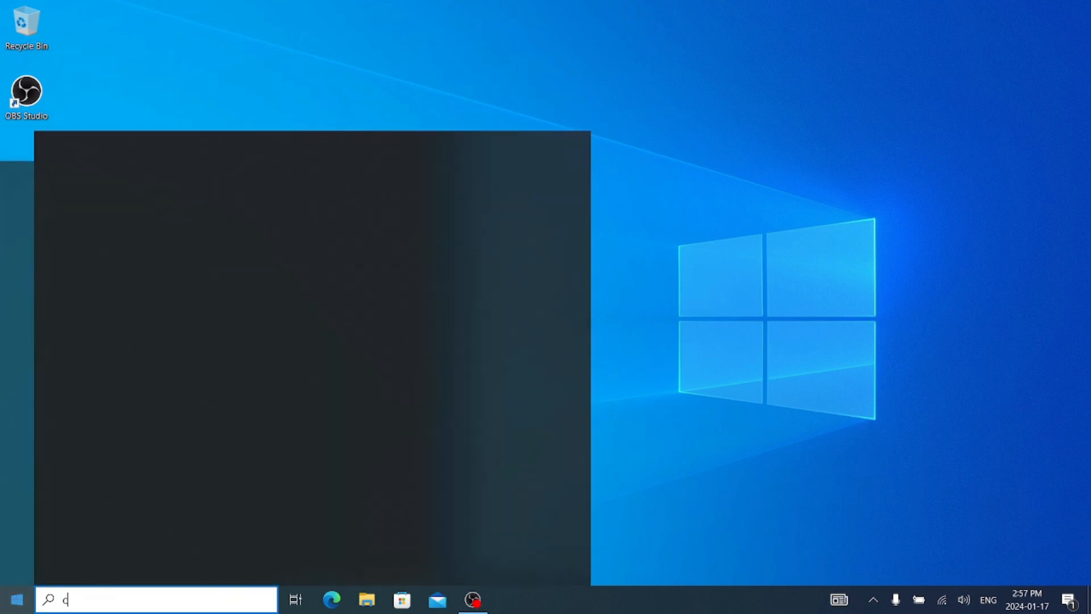
pyautogui.write('md')
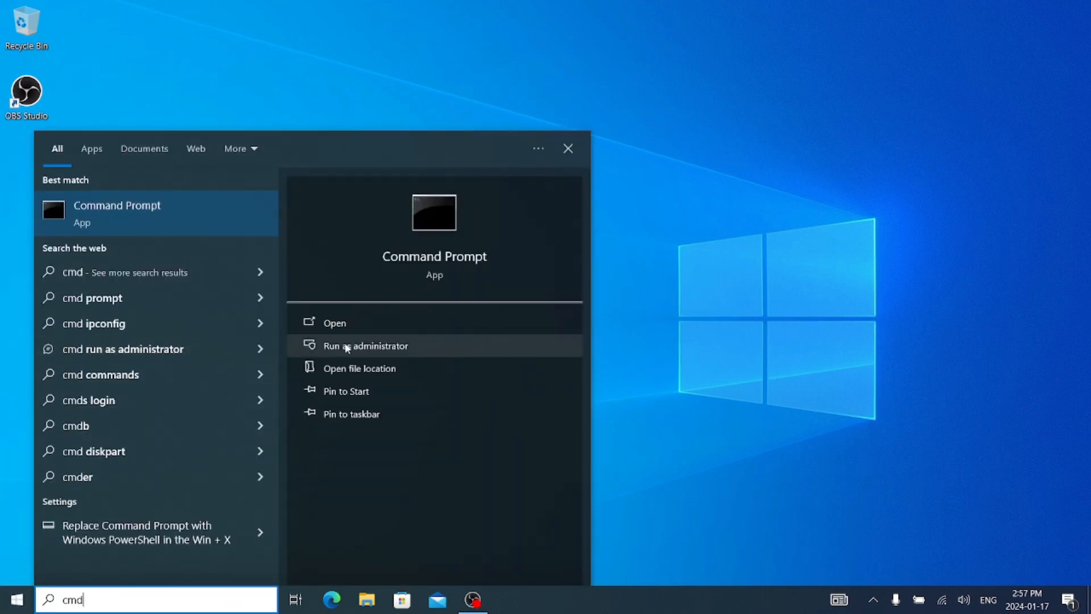
pyautogui.click(365, 346)
pyautogui.write('net')
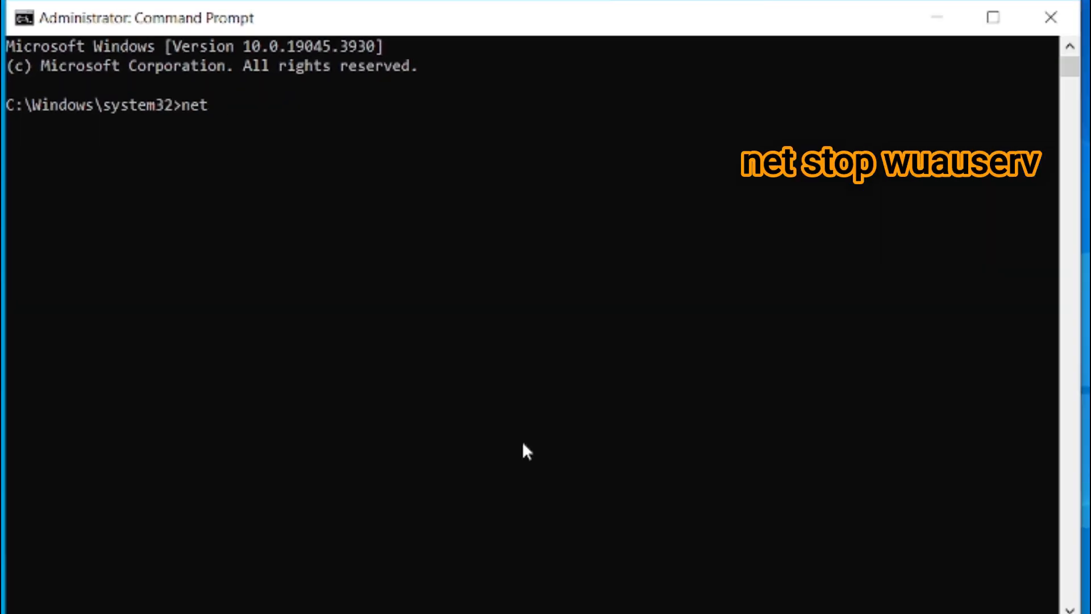
# Step: Run net stop wuauserv and net stop bits, then restore the console window down
pyautogui.write('stop')
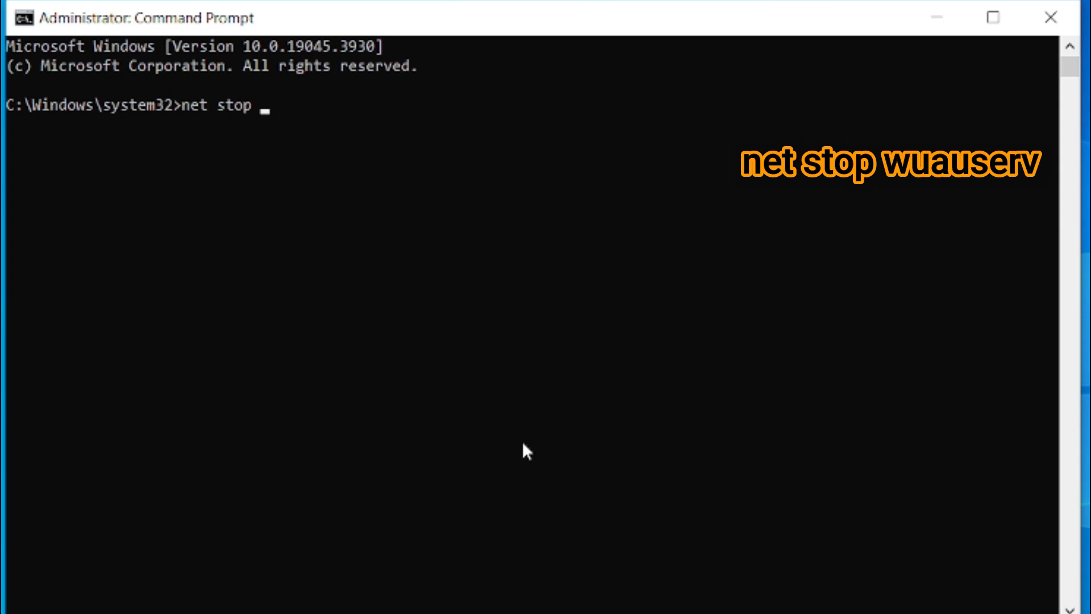
pyautogui.write('wu')
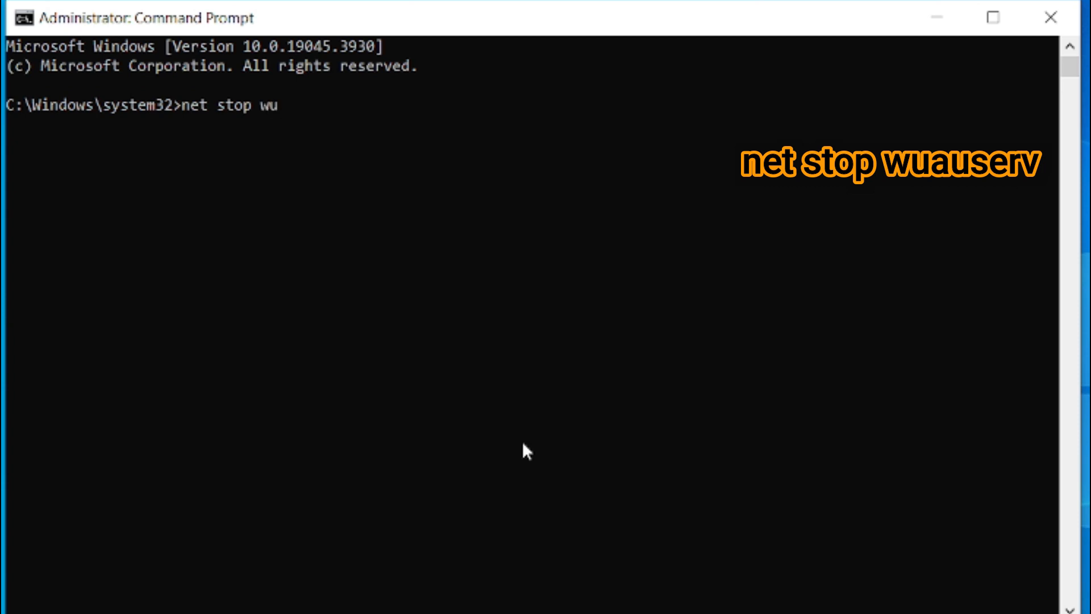
pyautogui.write('a')
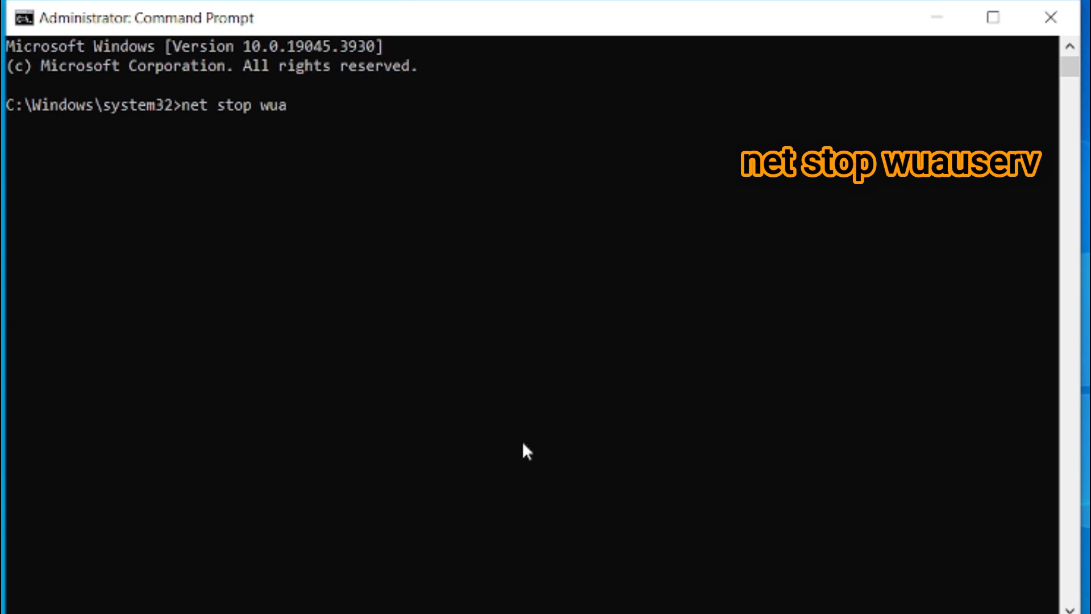
pyautogui.write('u')
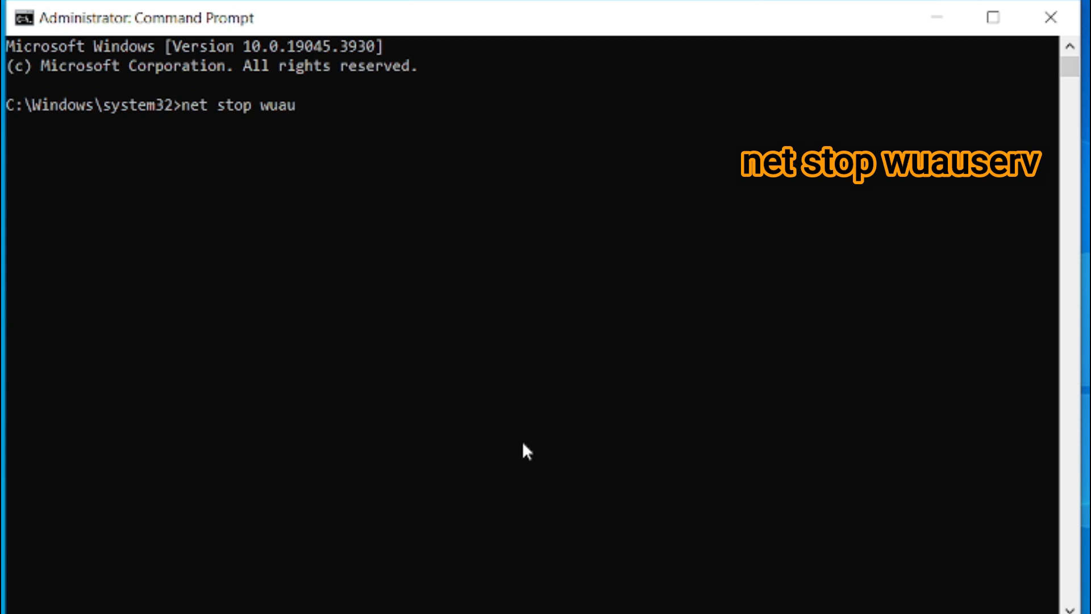
pyautogui.write('serv')
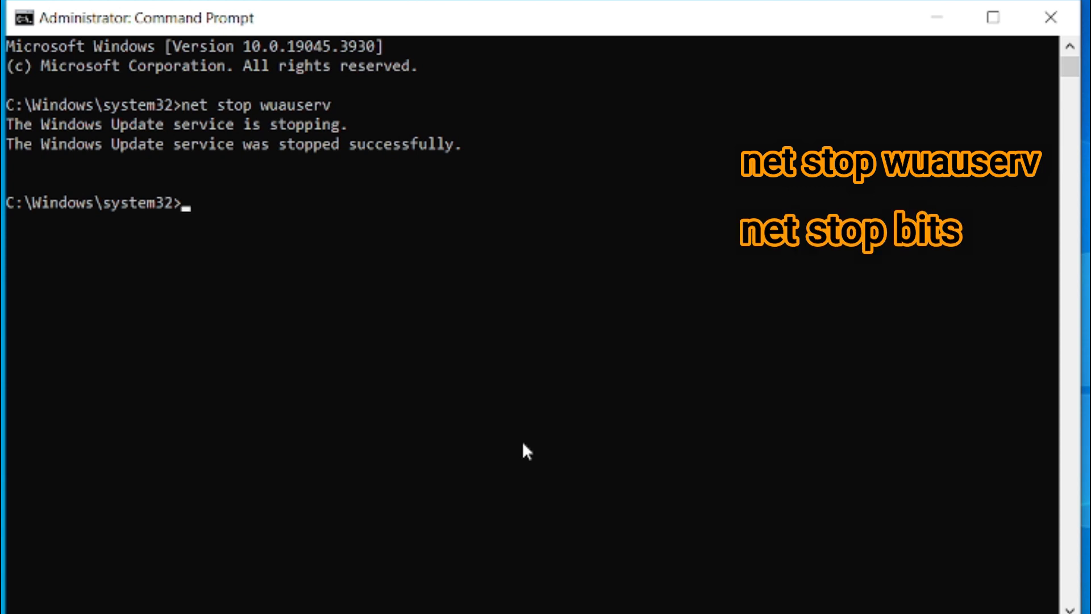
pyautogui.write('net s')
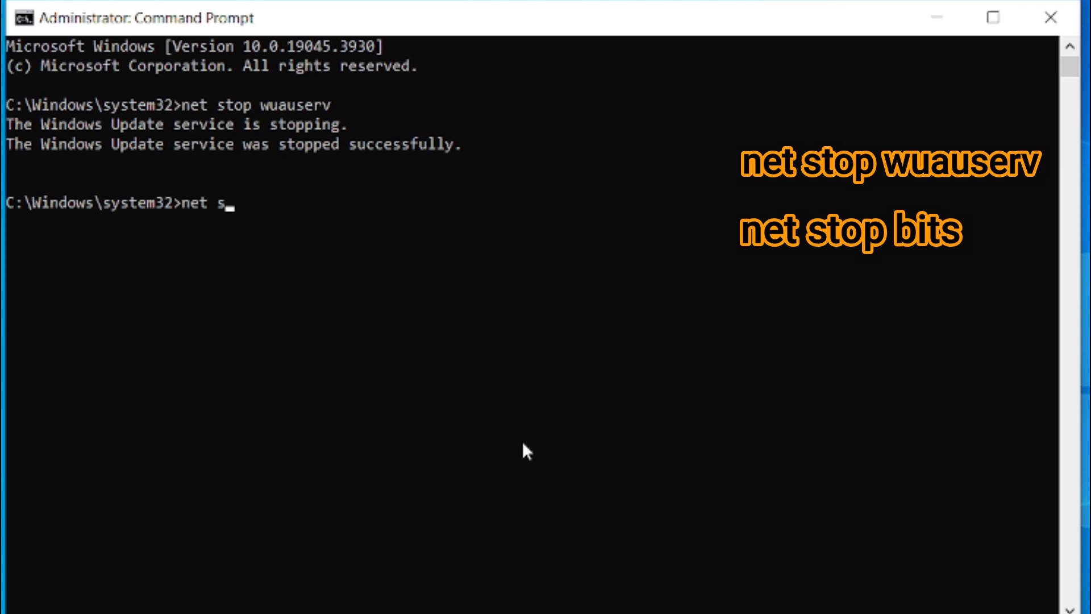
pyautogui.write('top')
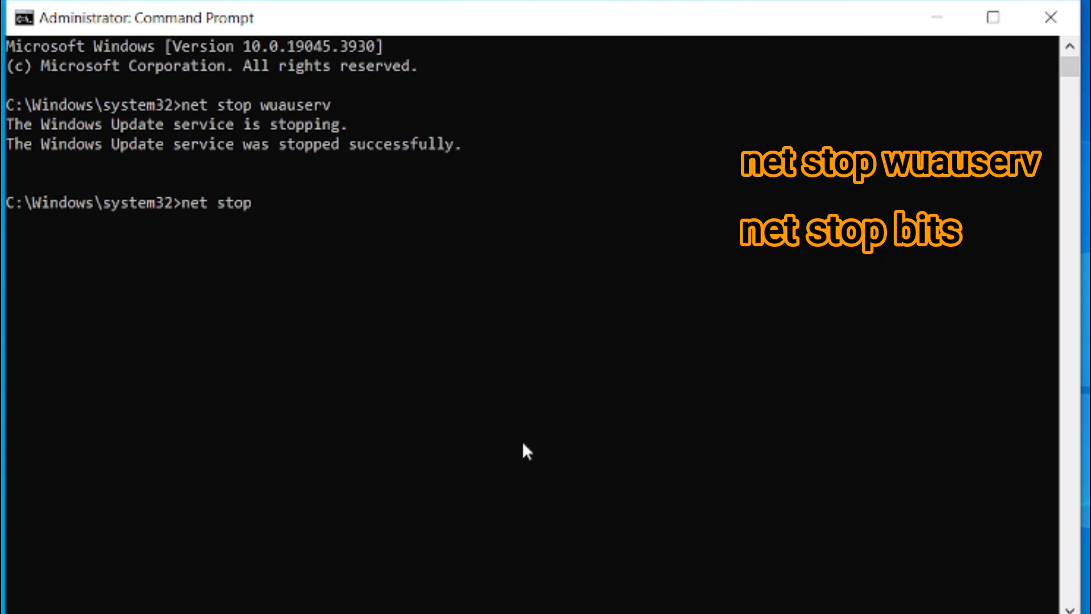
pyautogui.write('bits')
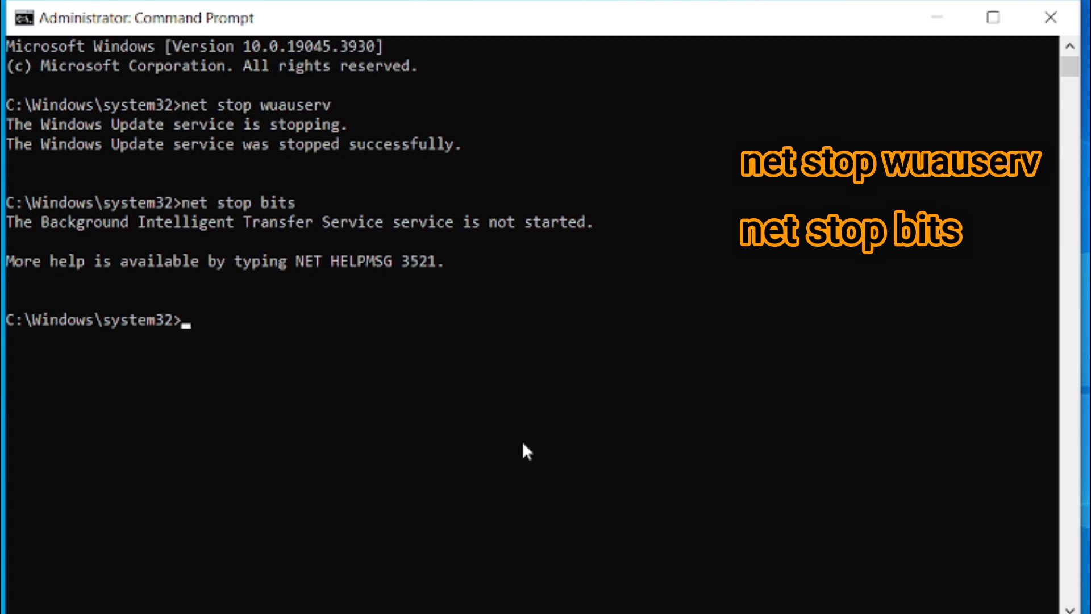
pyautogui.click(996, 17)
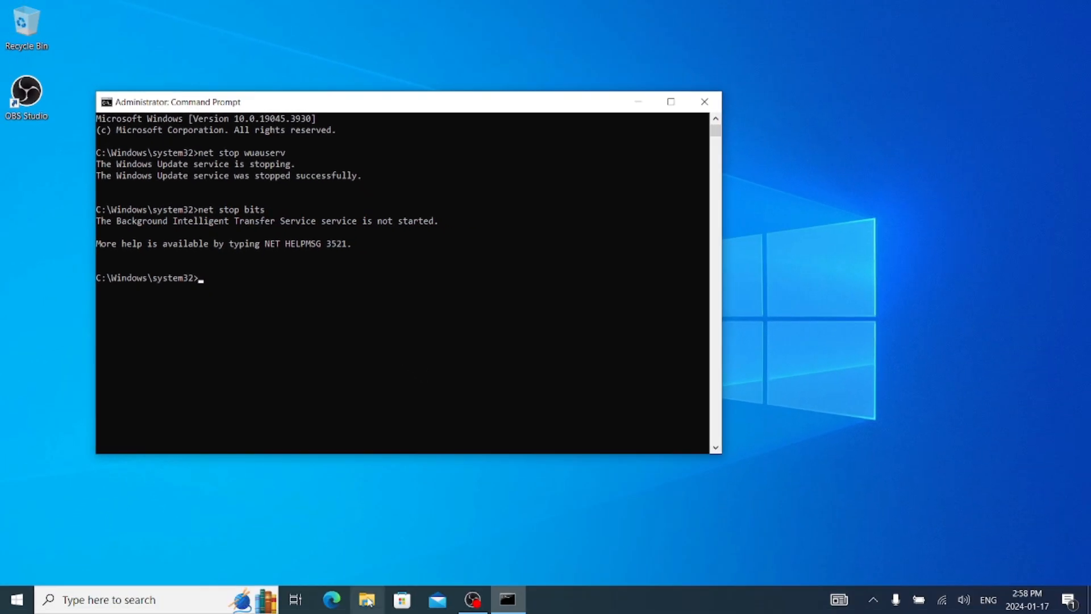
# Step: Browse This PC > Local Disk (C:) > Windows and open the SoftwareDistribution folder
pyautogui.click(367, 599)
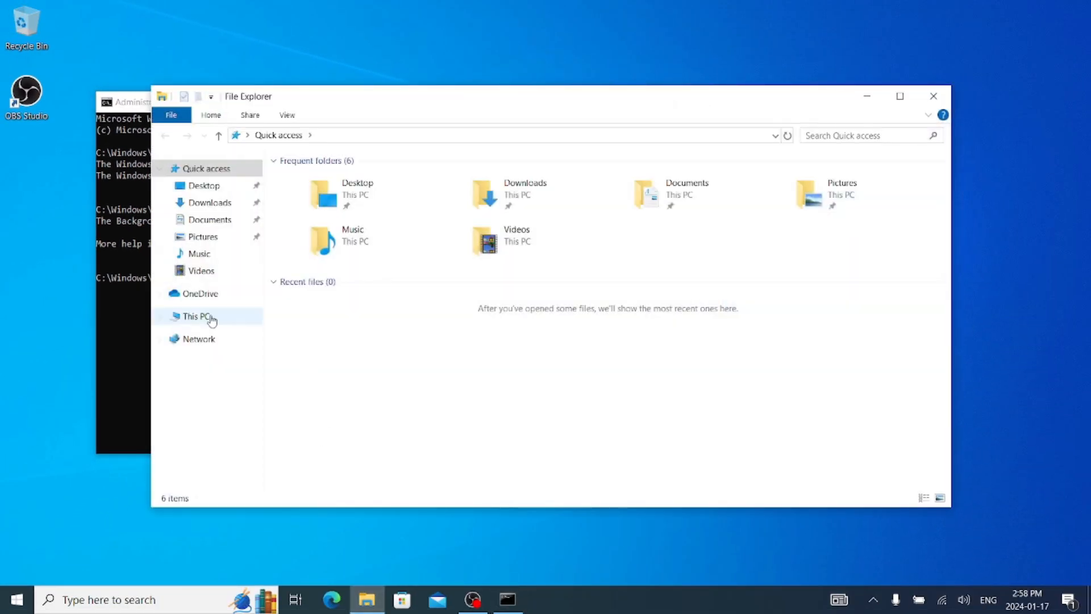
pyautogui.click(197, 316)
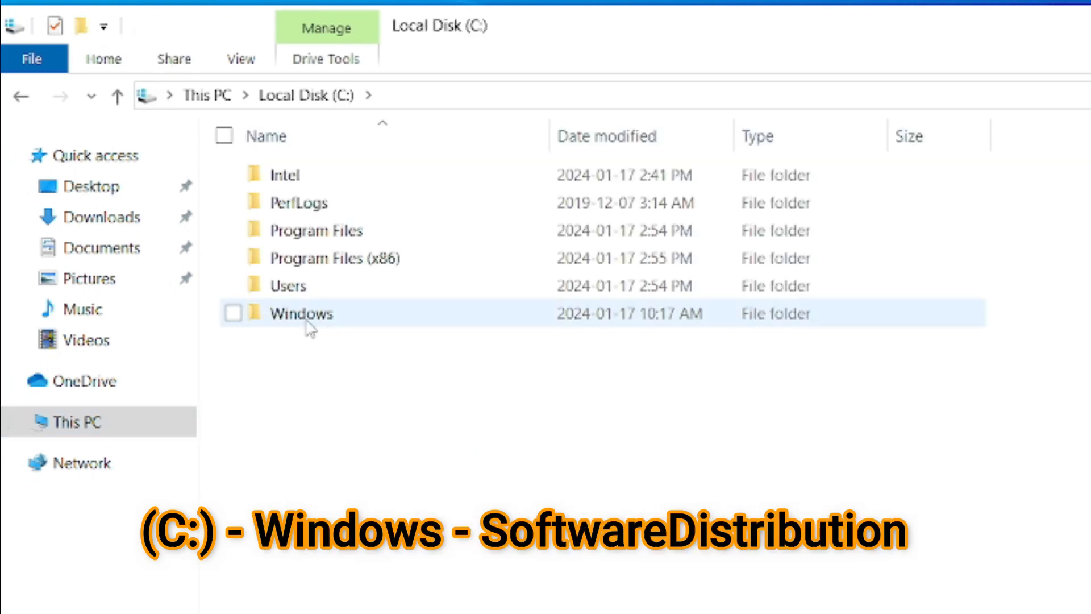
pyautogui.doubleClick(300, 314)
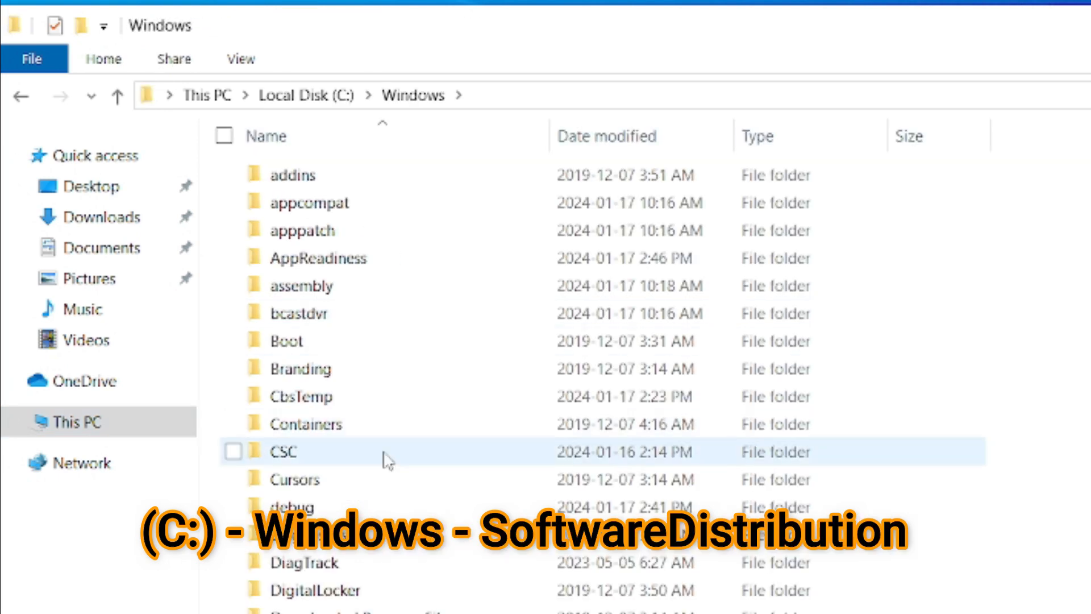
pyautogui.scroll(-3)
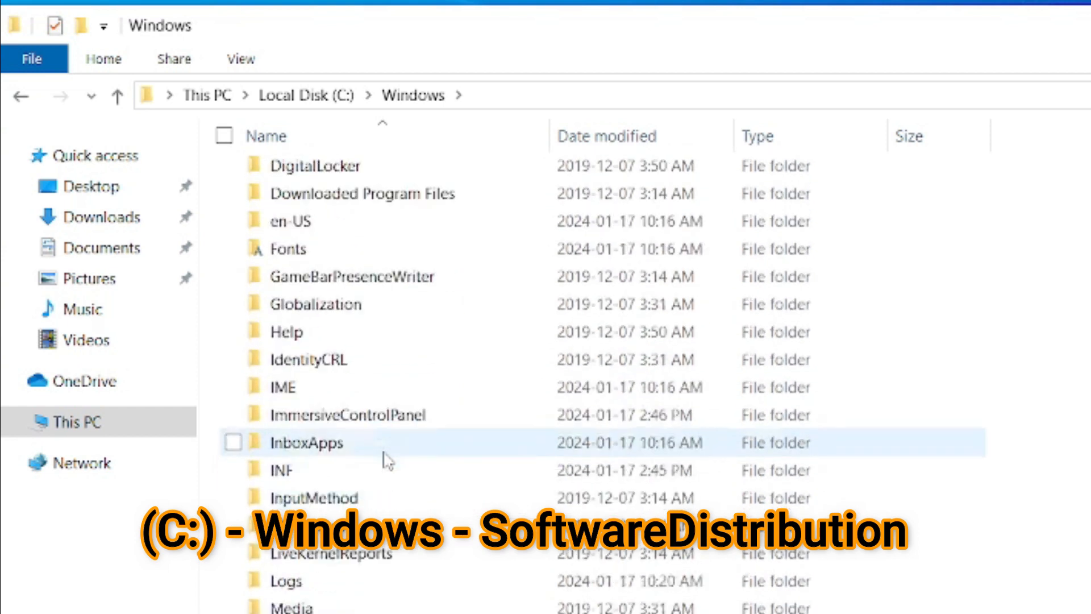
pyautogui.scroll(-3)
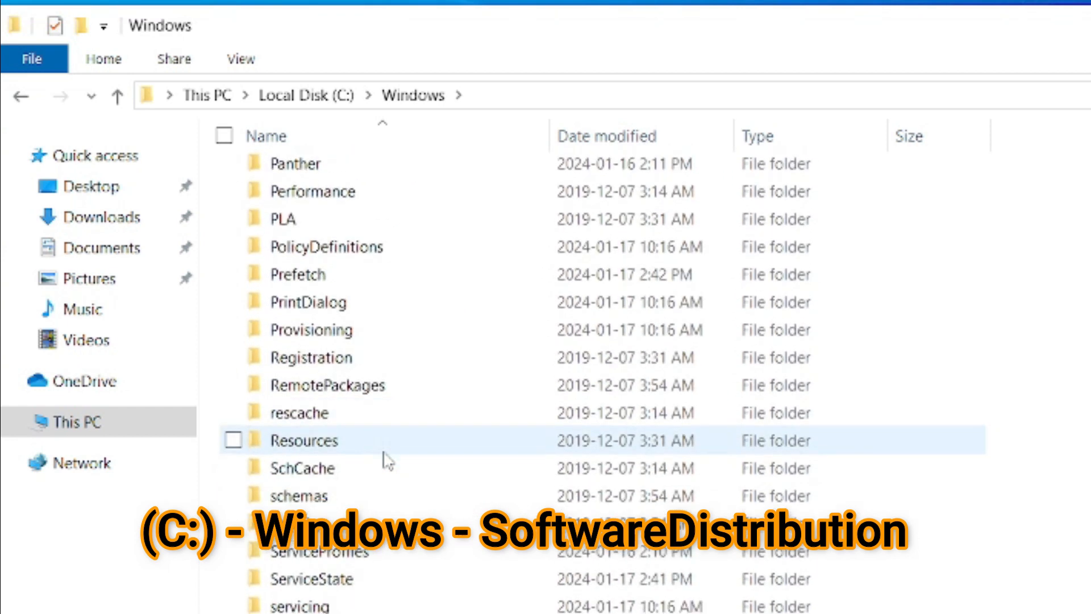
pyautogui.scroll(-3)
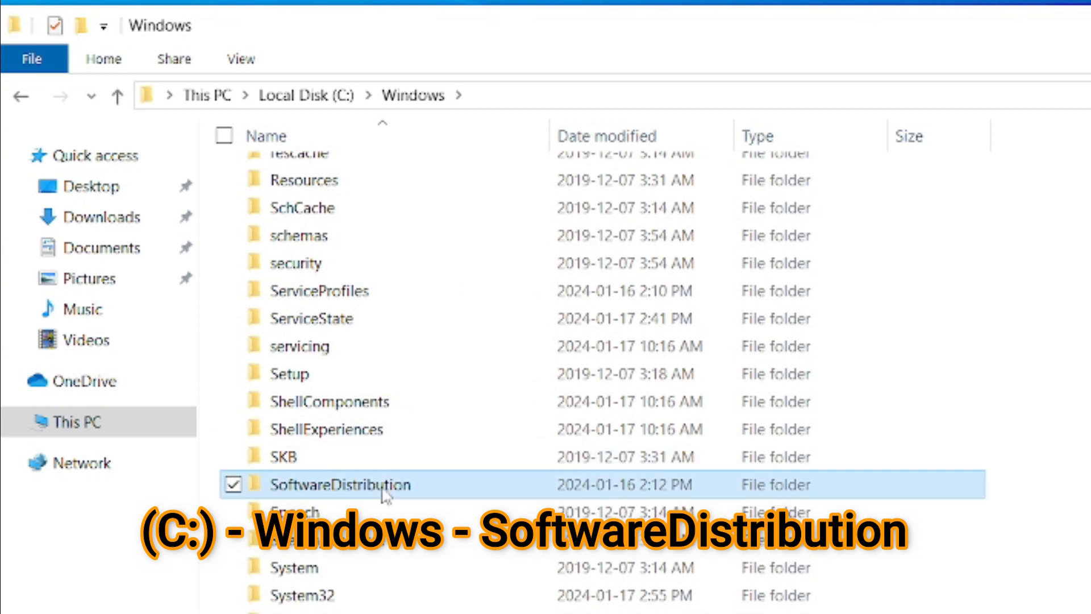
pyautogui.doubleClick(345, 484)
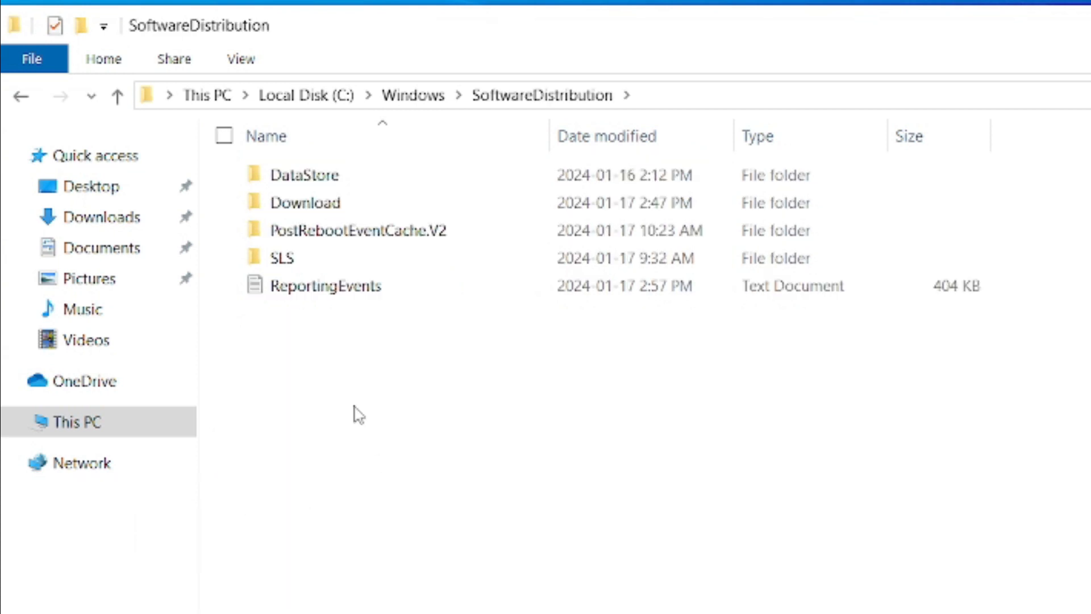
# Step: Select all items in SoftwareDistribution and delete them
pyautogui.press('ctrl+a')
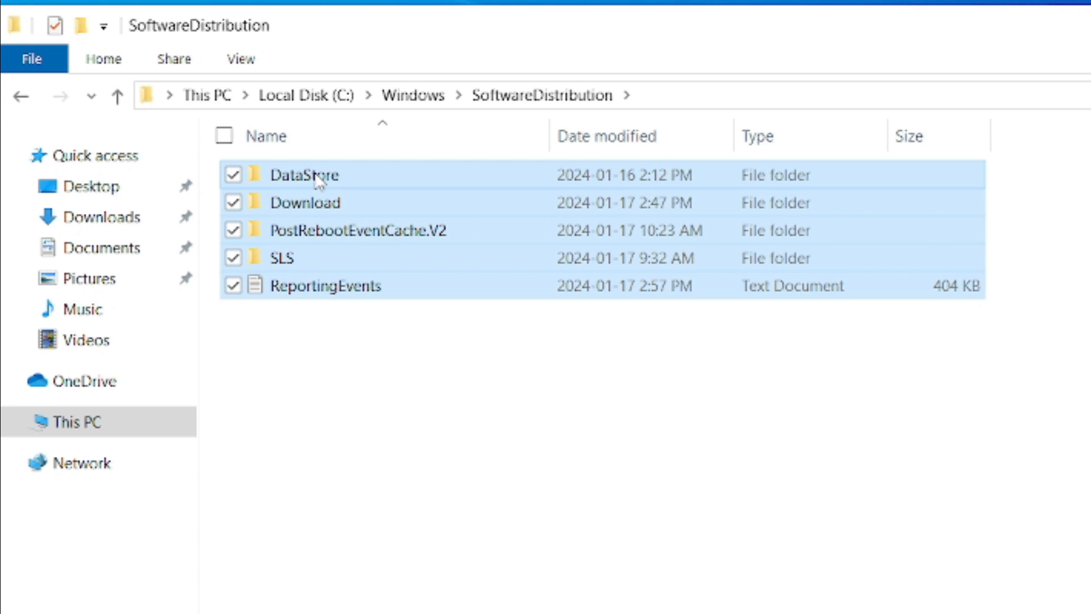
pyautogui.rightClick(315, 175)
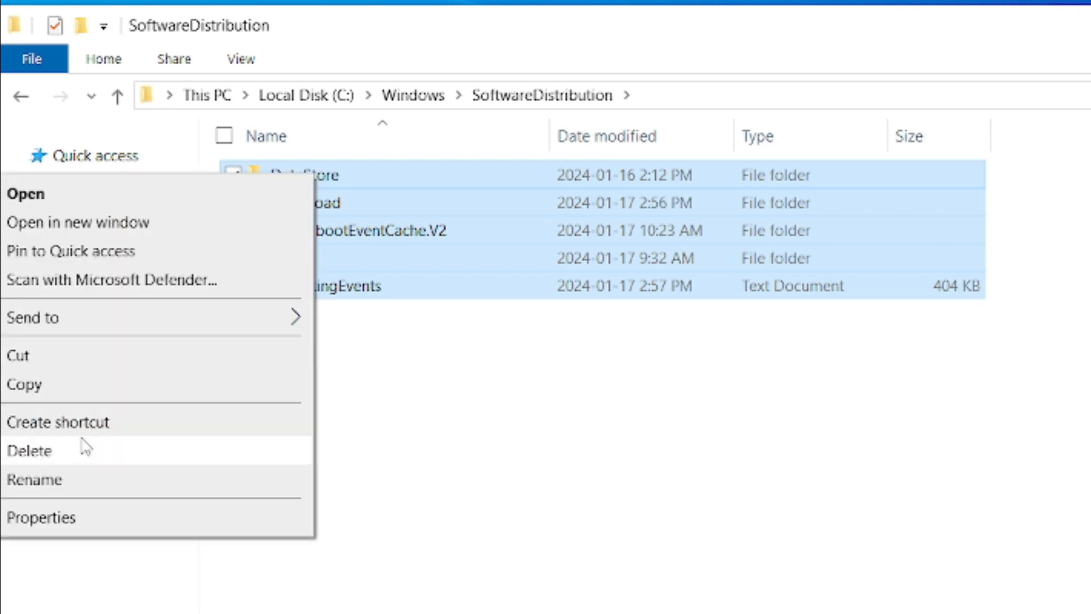
pyautogui.click(30, 450)
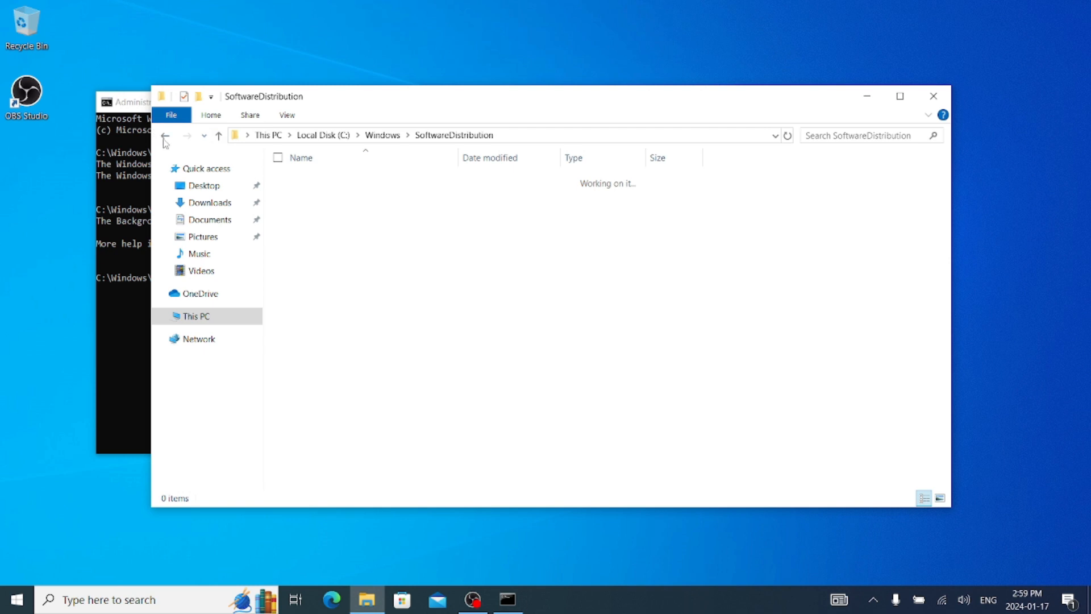
# Step: Reopen SoftwareDistribution to confirm it is empty, then close File Explorer
pyautogui.click(164, 135)
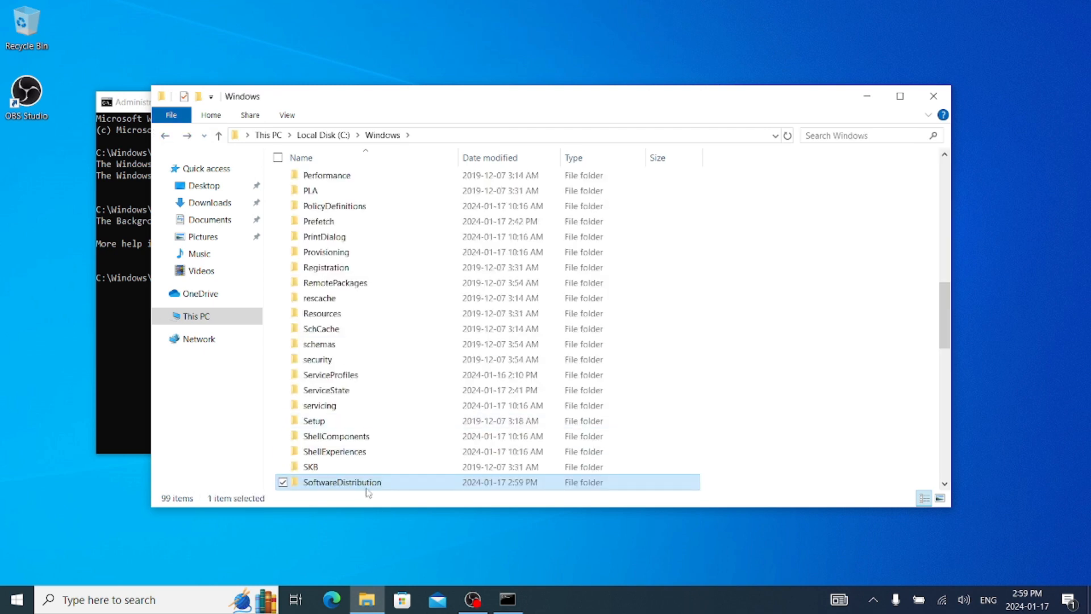
pyautogui.doubleClick(342, 482)
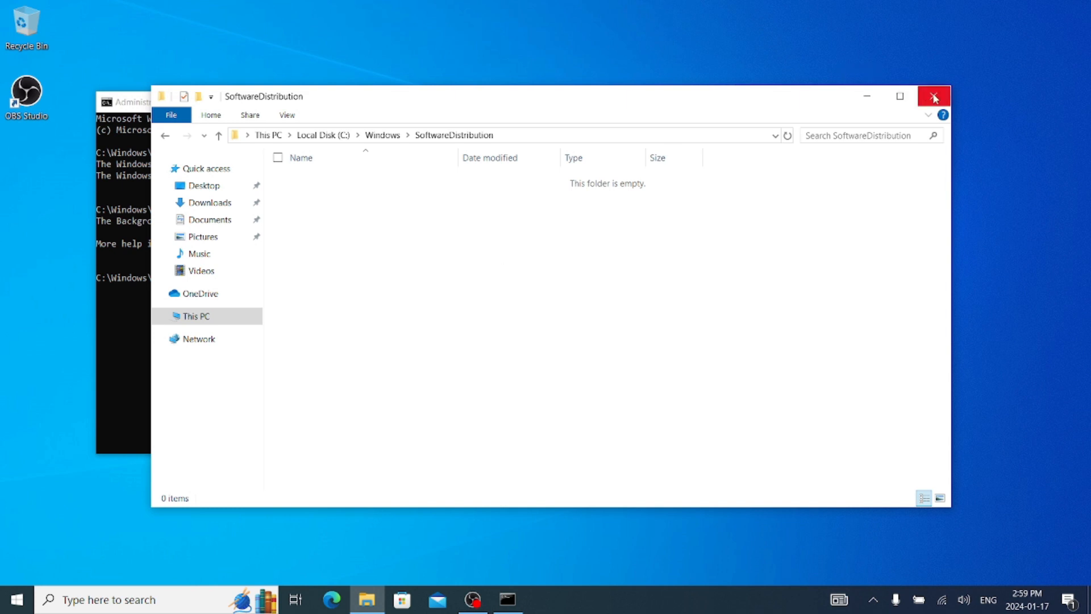
pyautogui.click(935, 95)
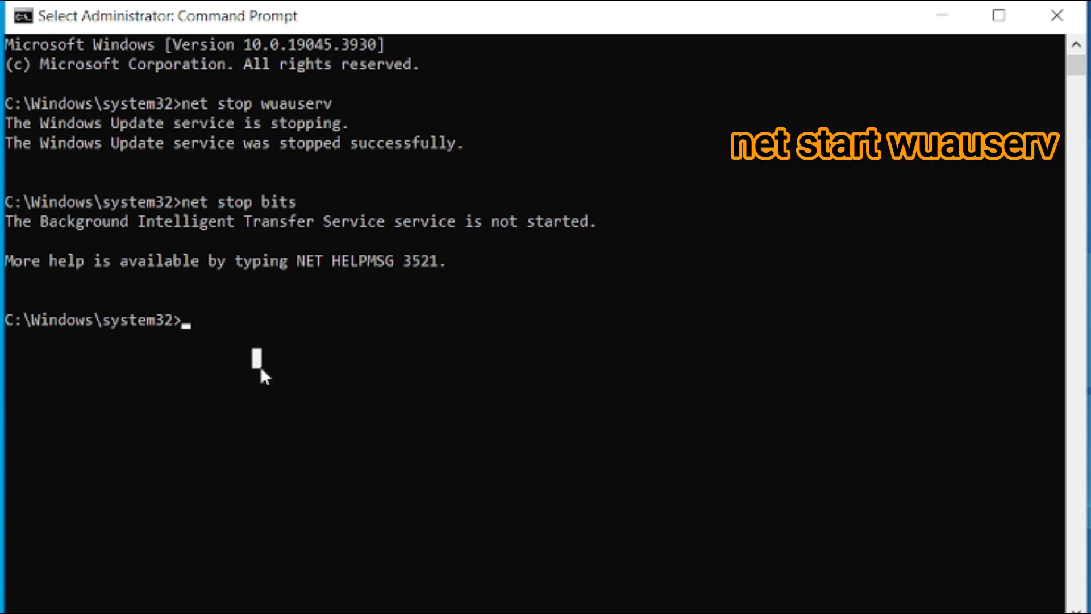
# Step: Run net start wuauserv and net start bits, correcting the mistyped stop to start
pyautogui.write('net stop bits')
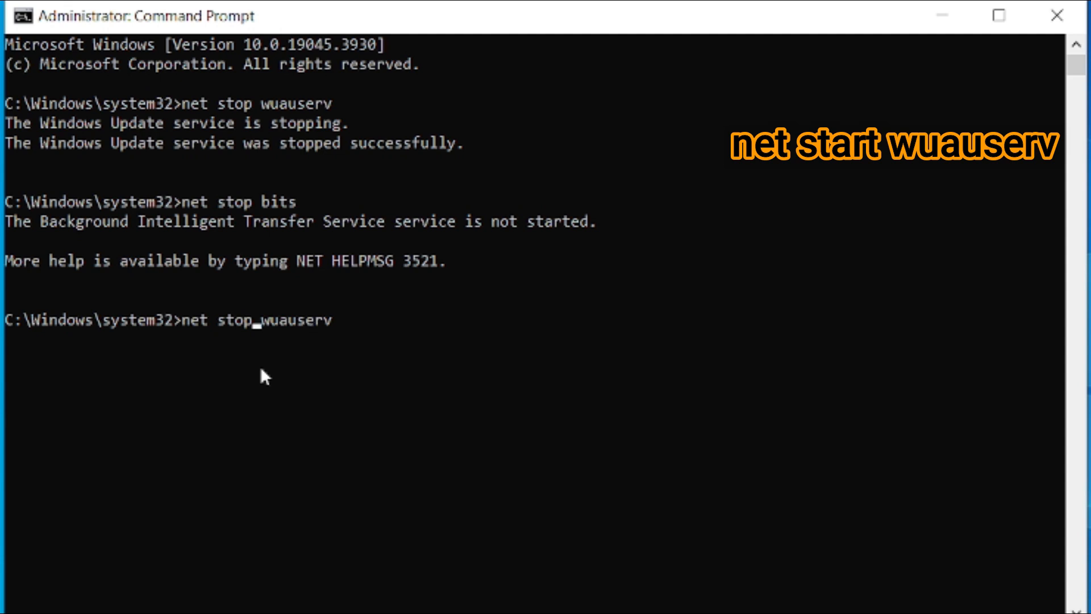
pyautogui.press('Backspace')
pyautogui.write('art')
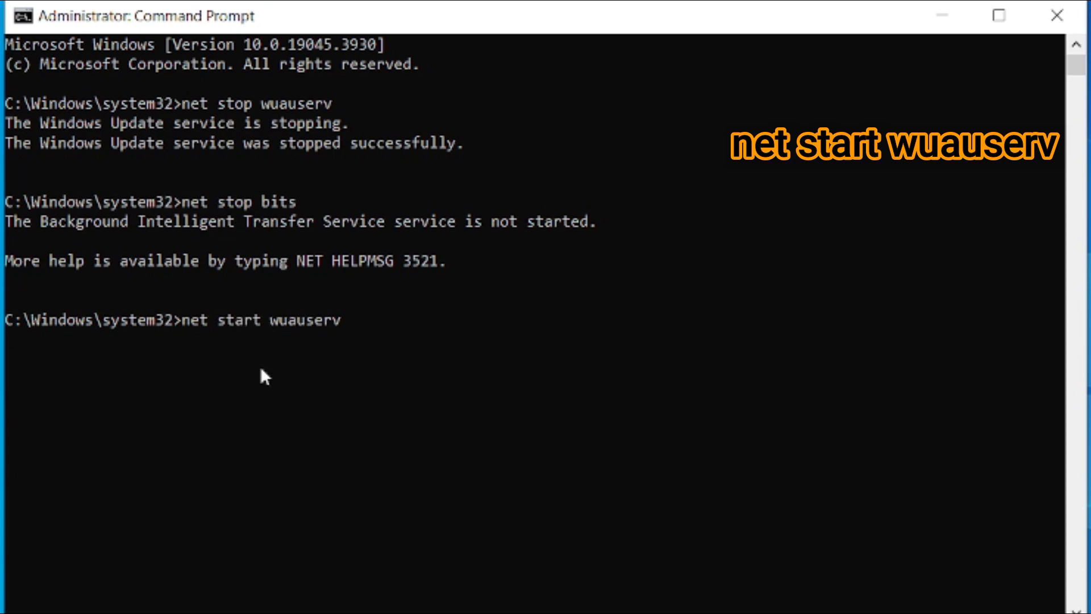
pyautogui.press('enter')
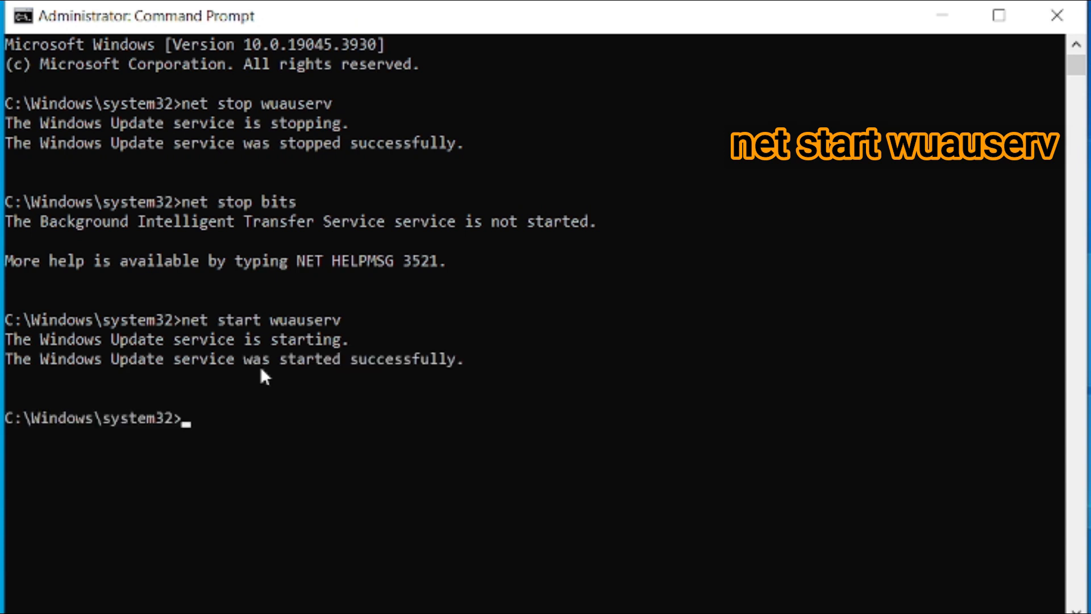
pyautogui.write('net start wuauserv')
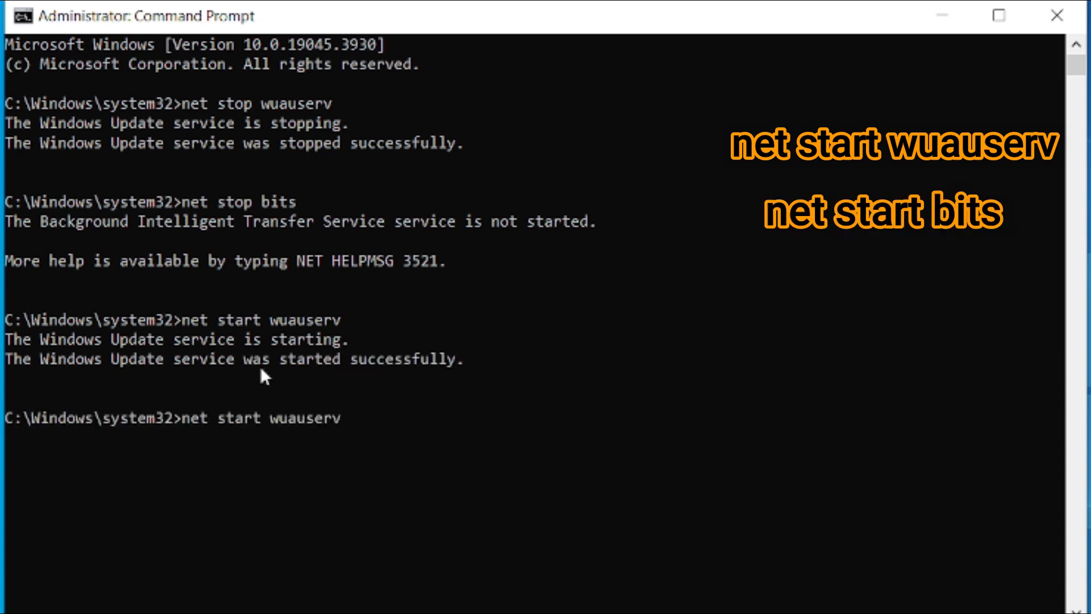
pyautogui.write('net stop bits')
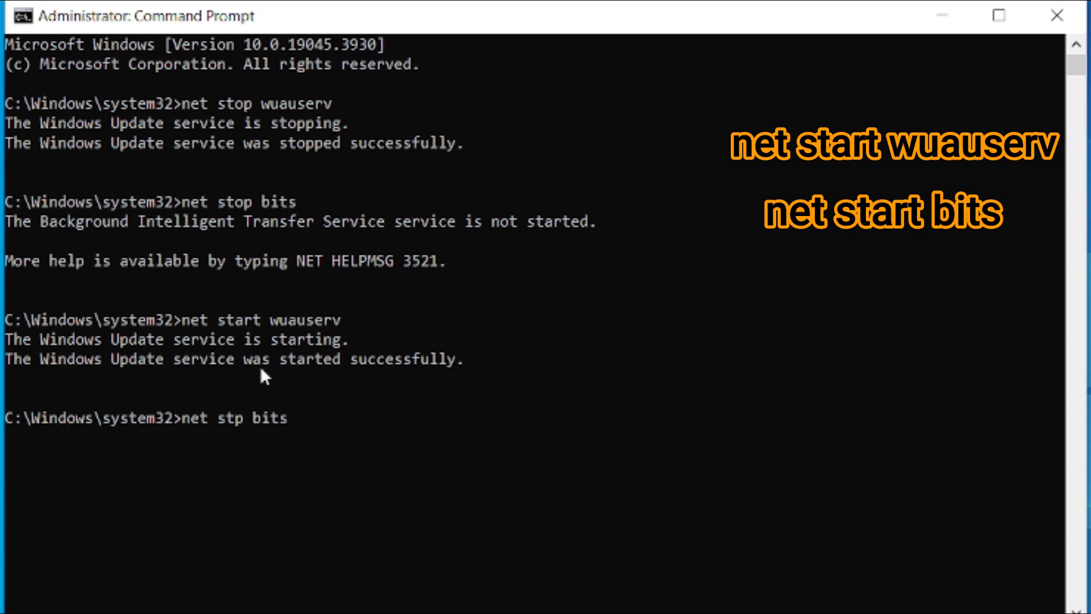
pyautogui.press('Backspace')
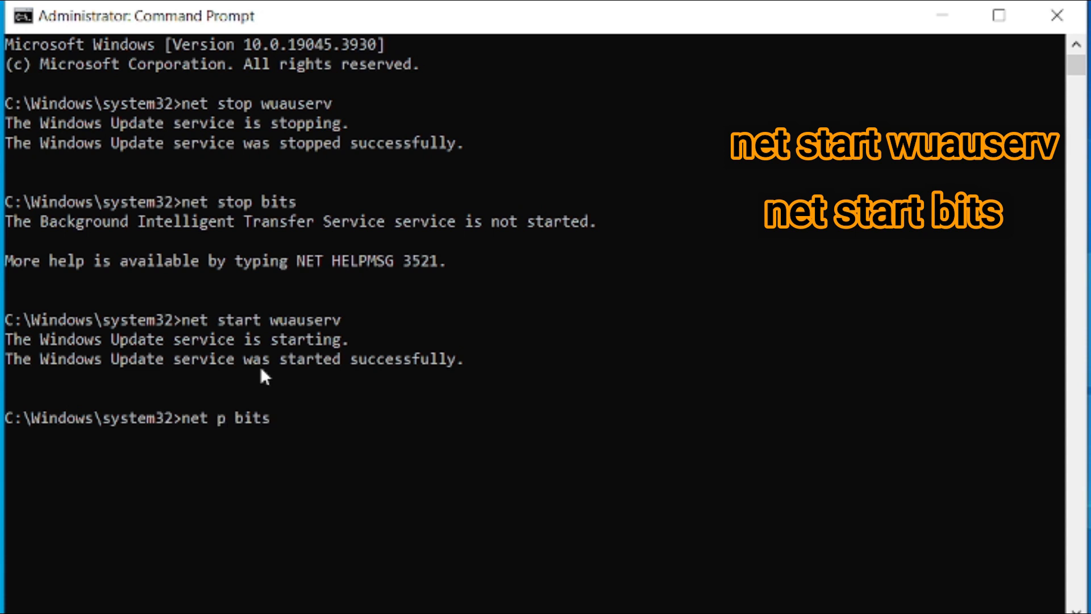
pyautogui.write('start')
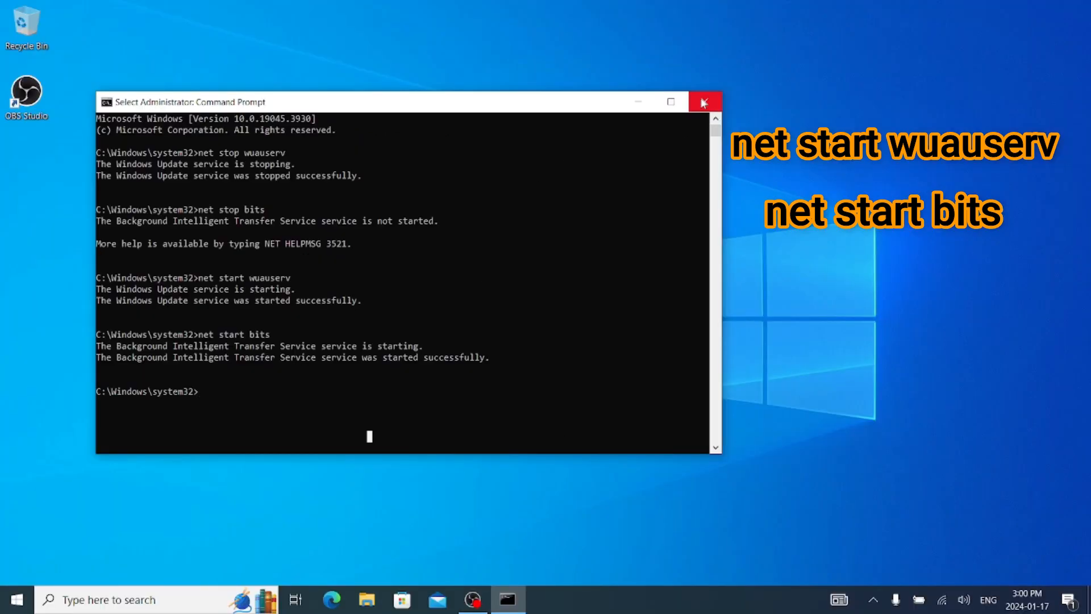
# Step: Close Command Prompt, go to Settings > Update & Security and retry the failed updates
pyautogui.click(705, 101)
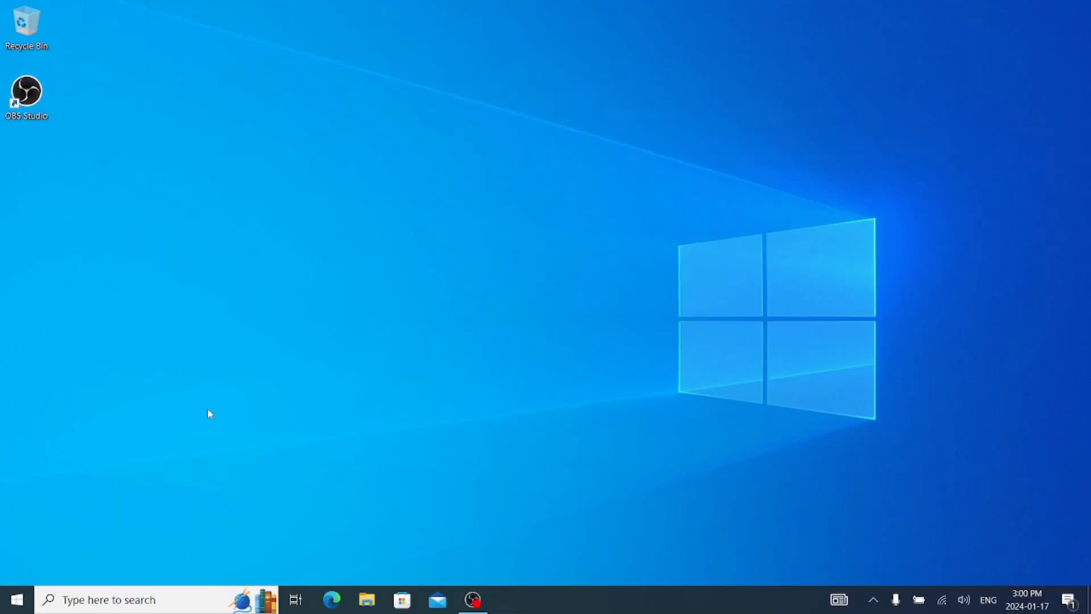
pyautogui.click(14, 599)
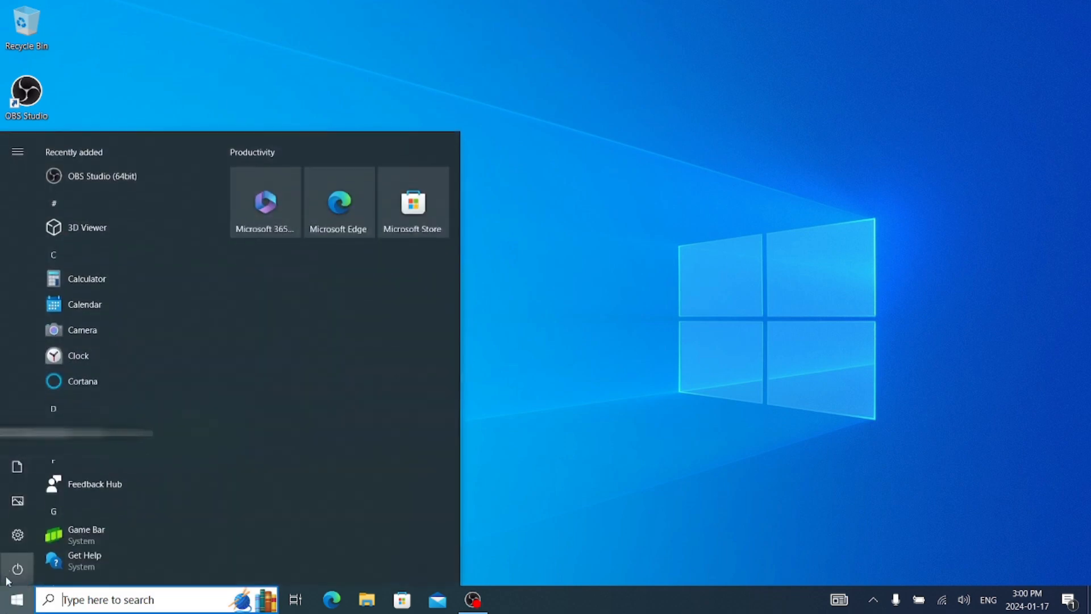
pyautogui.click(17, 534)
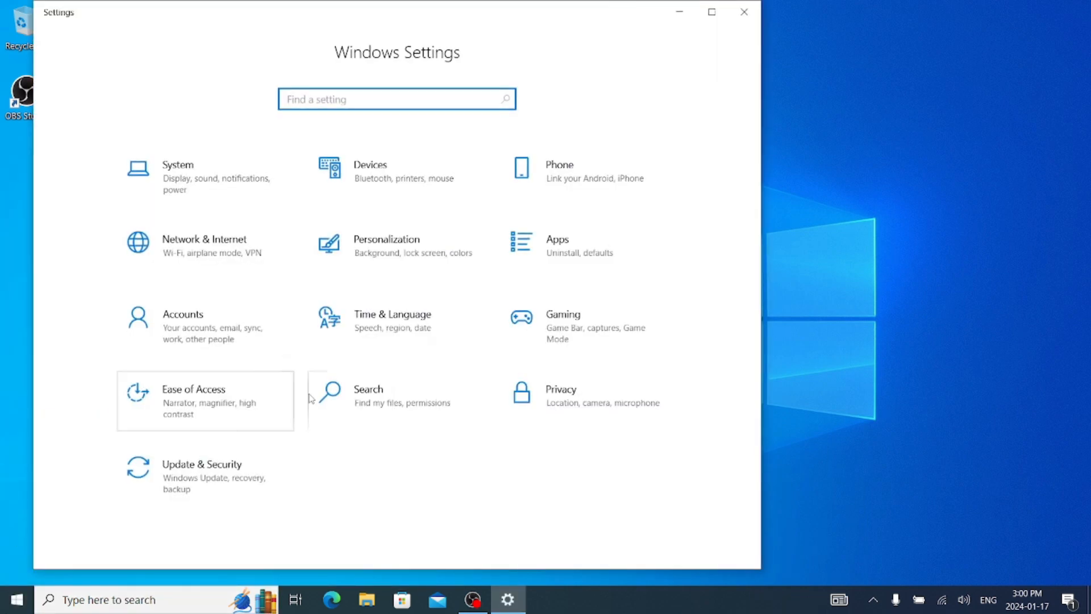
pyautogui.click(202, 472)
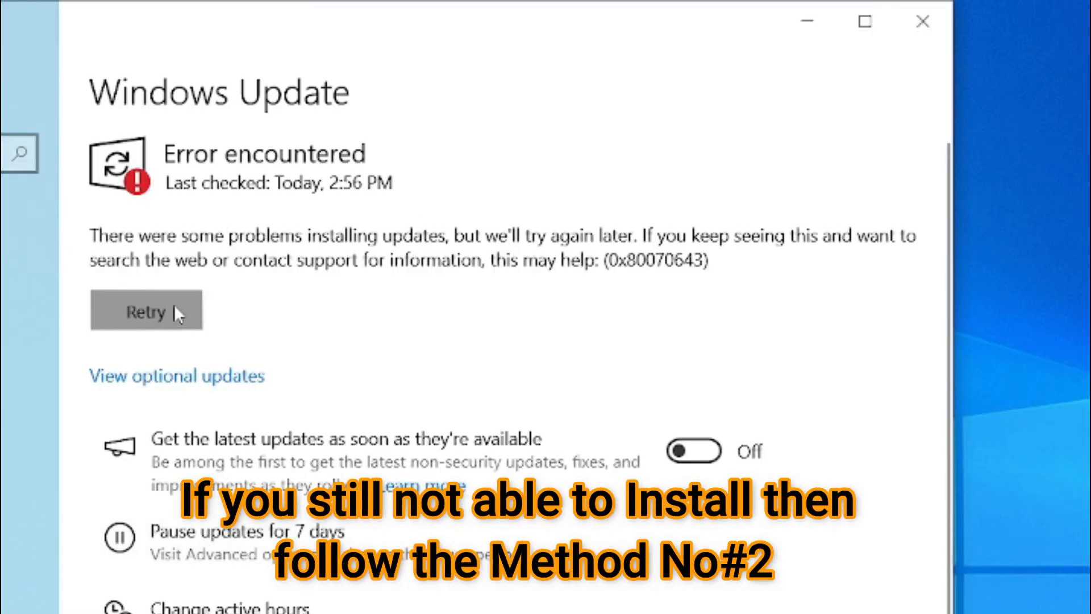
pyautogui.click(147, 312)
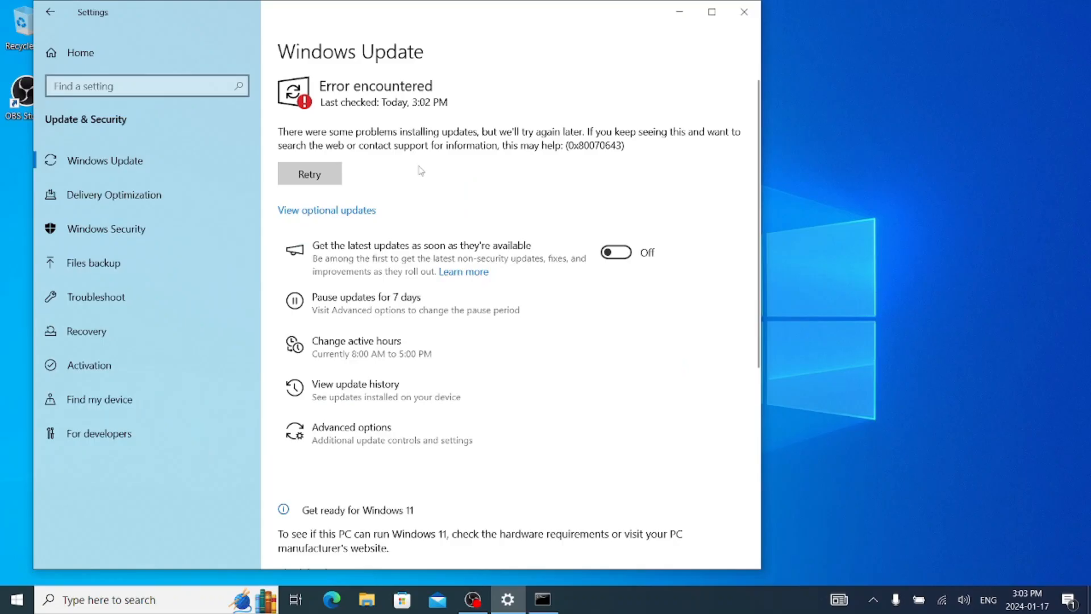
# Step: Back in the administrator Command Prompt, run net stop wuauserv and net stop bits
pyautogui.click(542, 599)
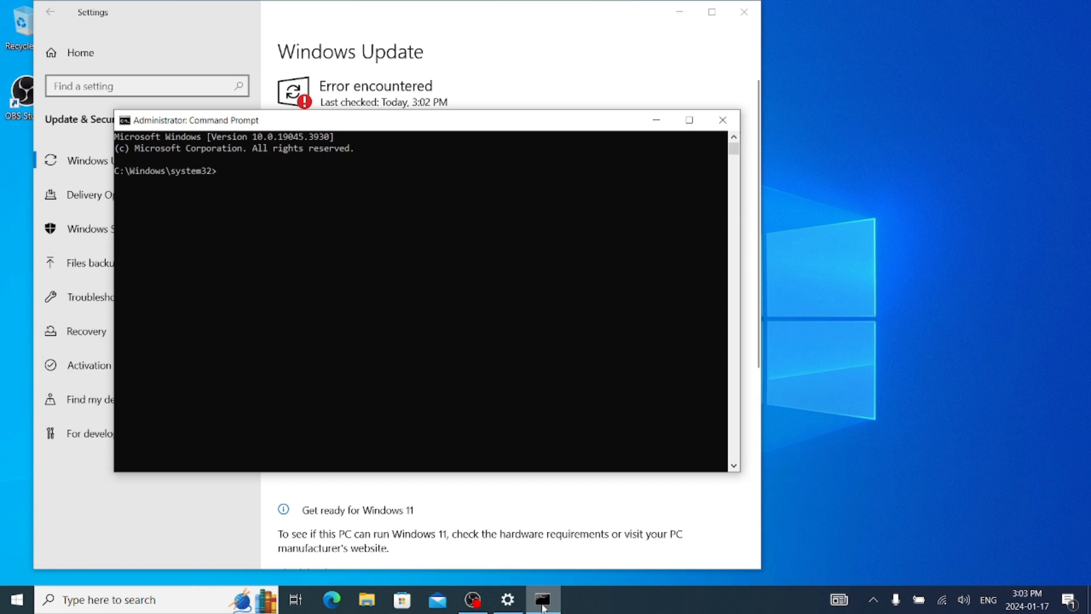
pyautogui.write('net stop')
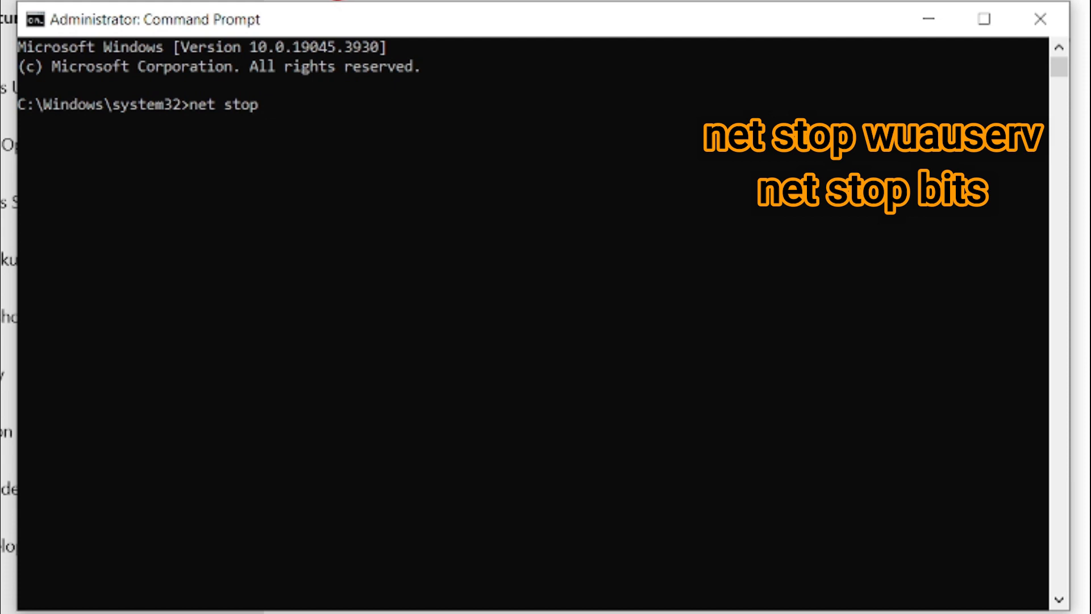
pyautogui.write('wuauserv')
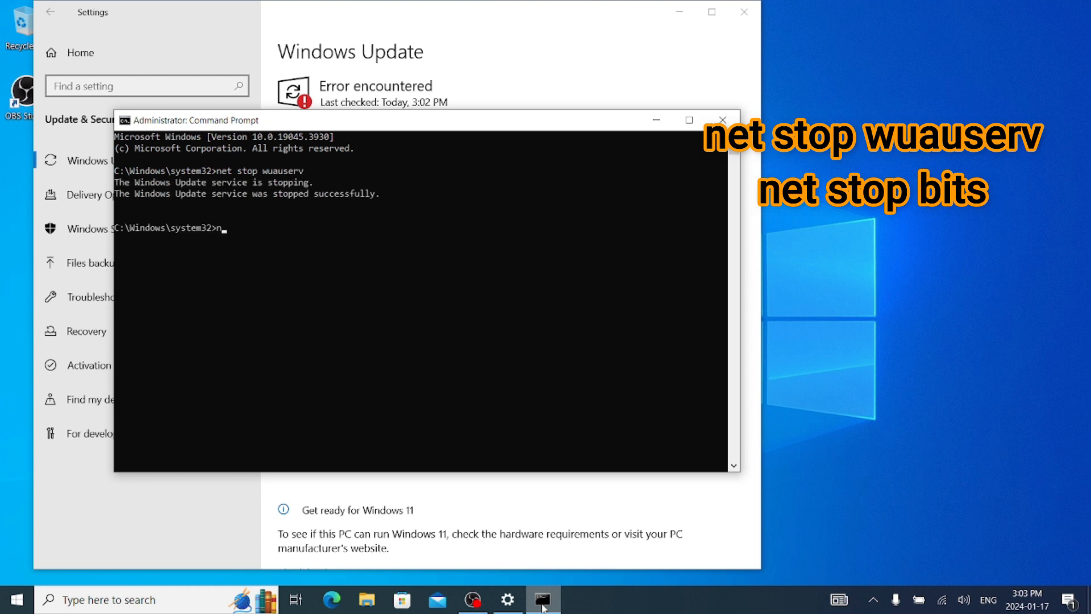
pyautogui.write('net stop bits')
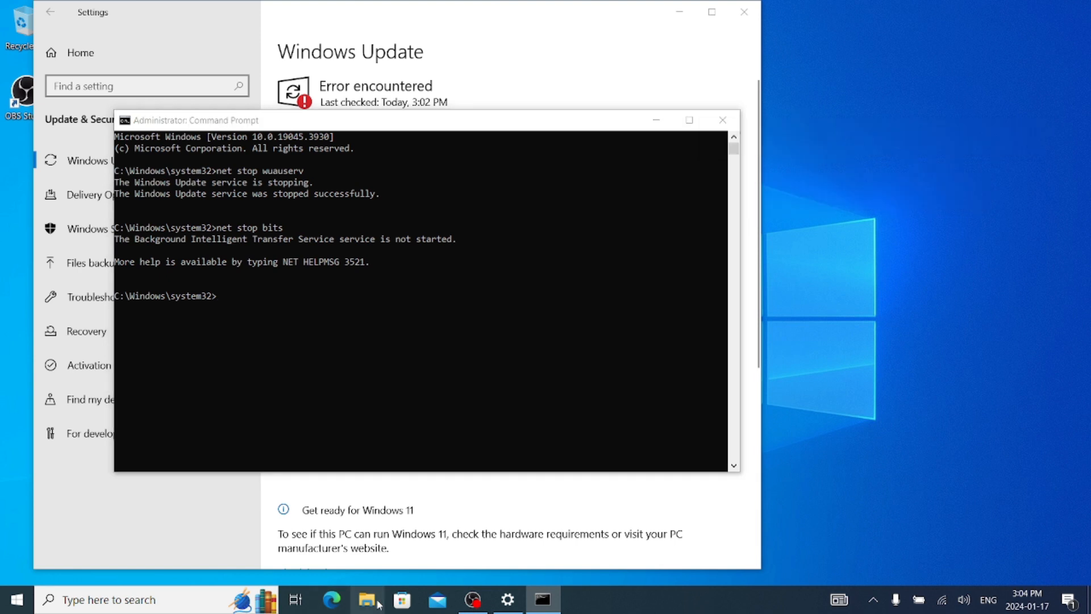
# Step: Browse This PC > Local Disk (C:) into the Windows folder
pyautogui.click(368, 599)
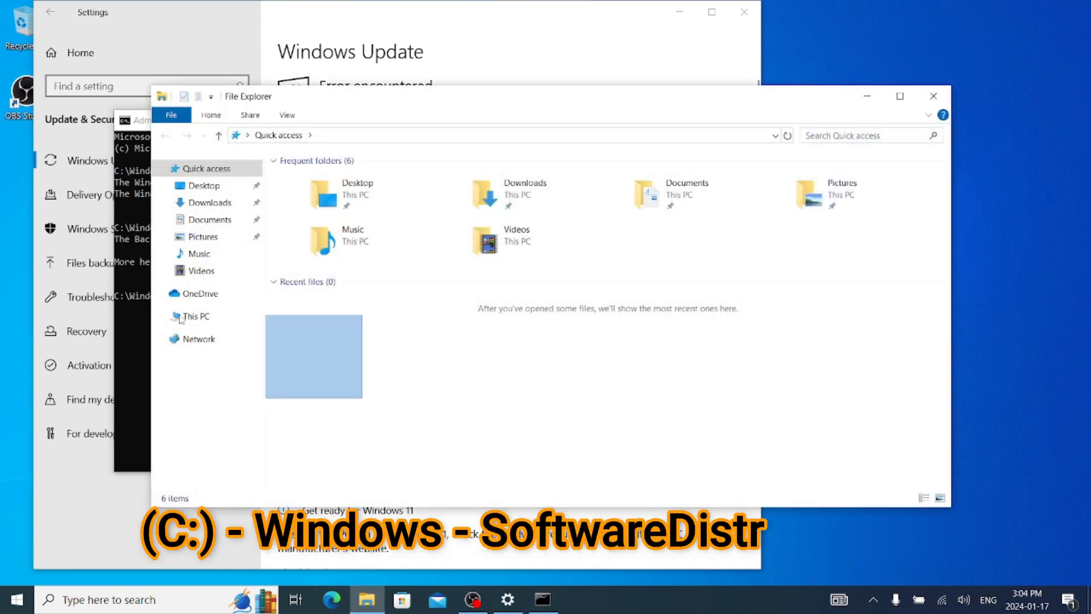
pyautogui.click(197, 316)
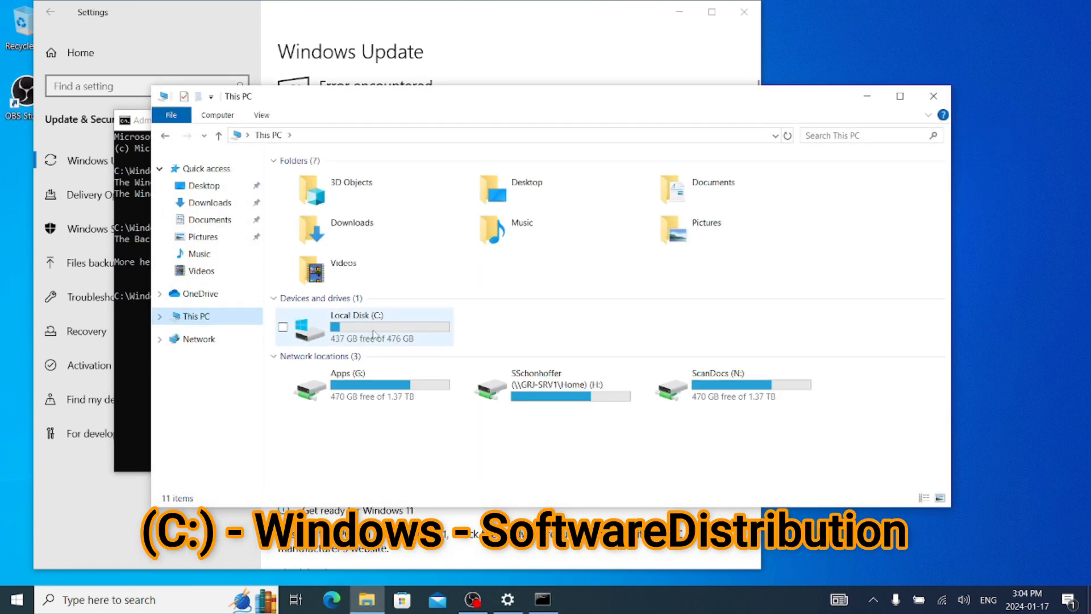
pyautogui.doubleClick(361, 328)
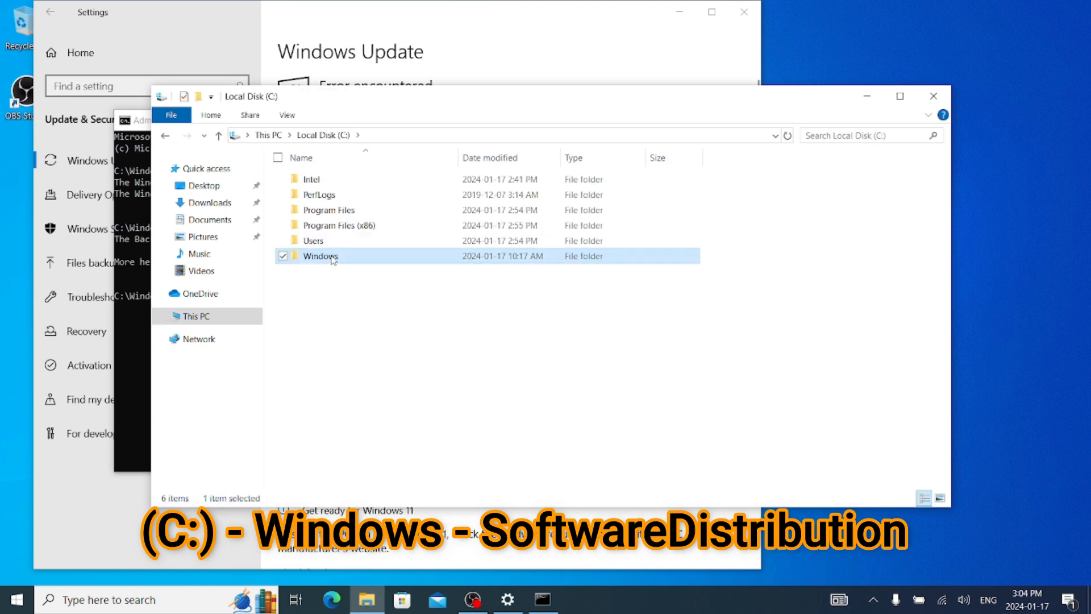
pyautogui.doubleClick(320, 256)
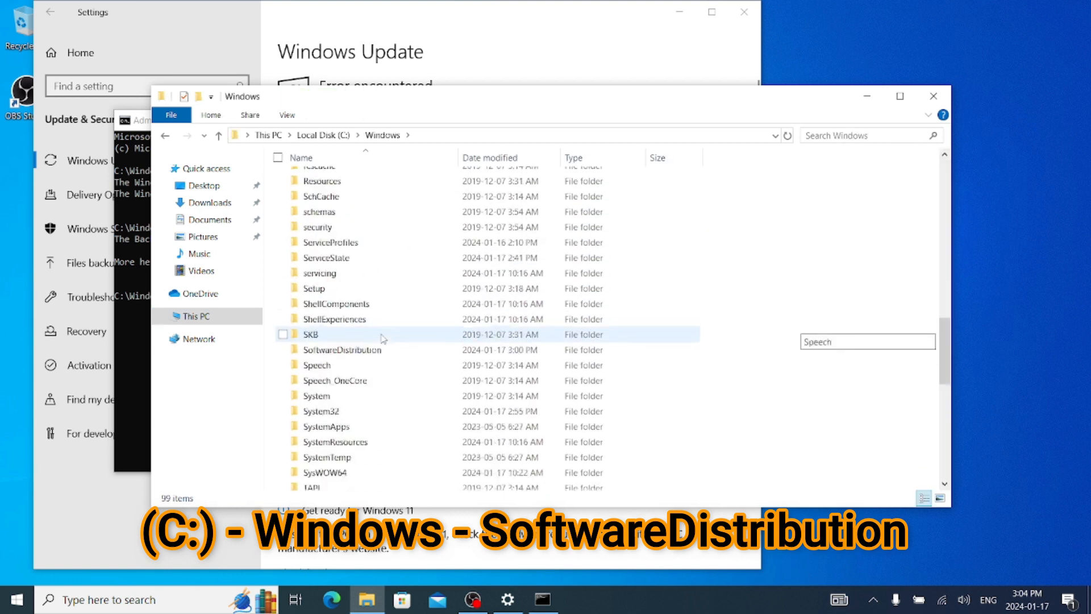
pyautogui.scroll(-3)
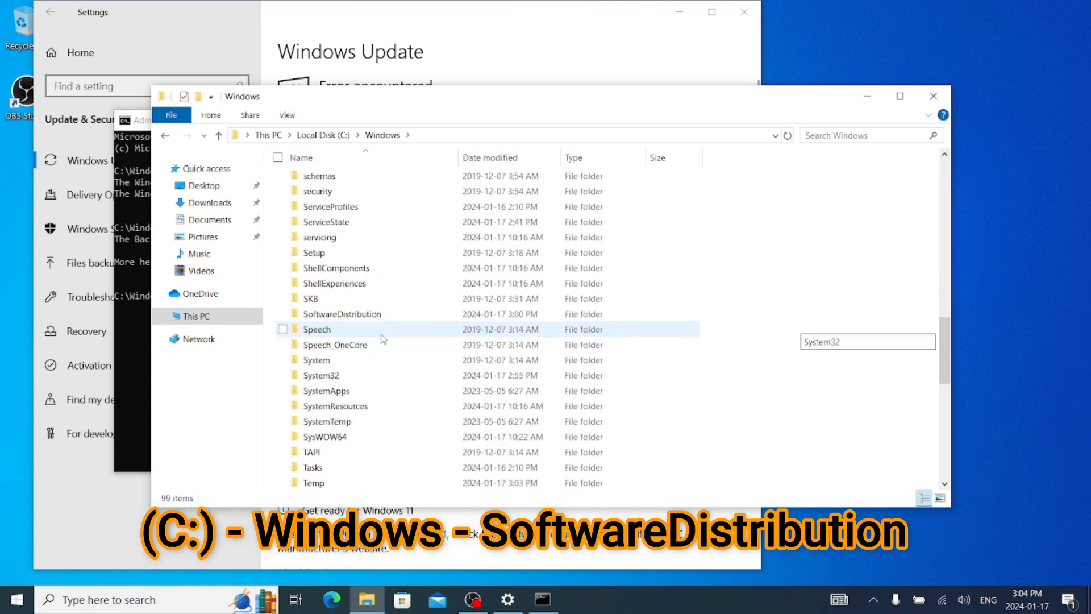
# Step: Rename the SoftwareDistribution folder to SoftwareDistribution.old
pyautogui.click(342, 314)
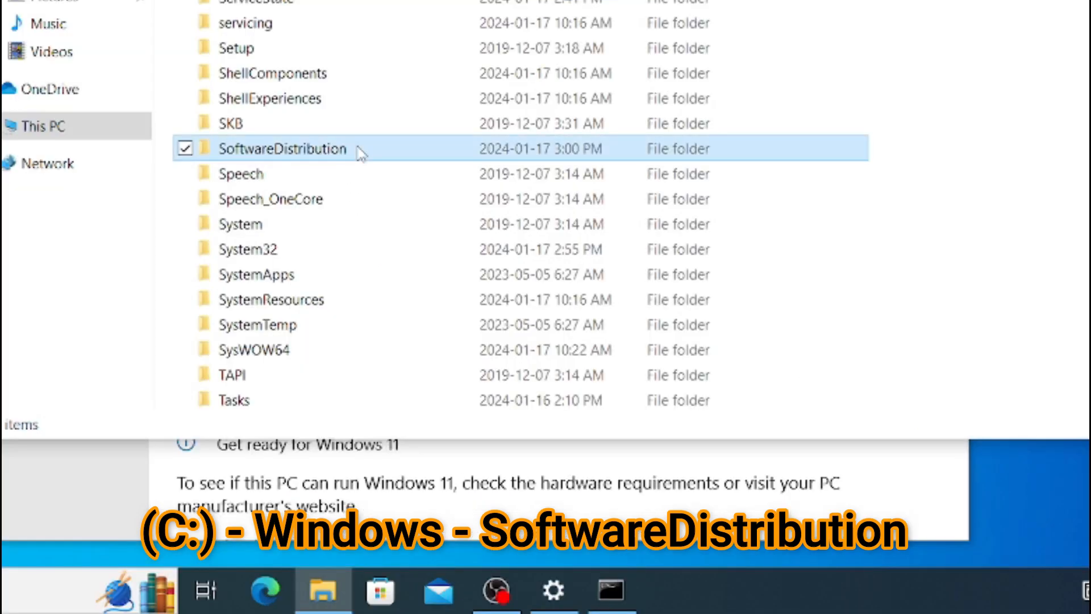
pyautogui.click(282, 149)
pyautogui.write('.')
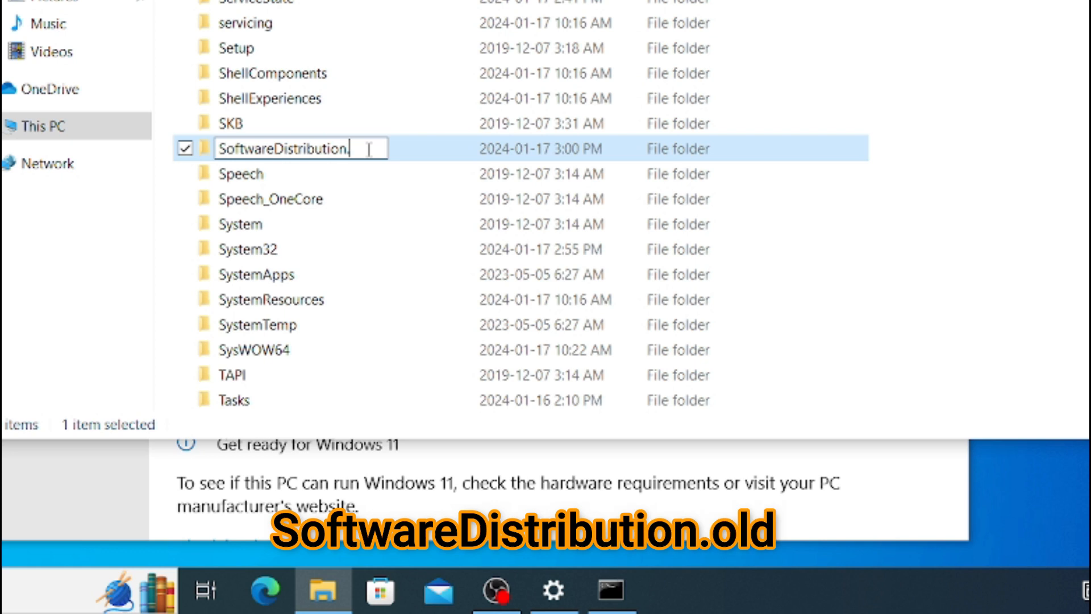
pyautogui.write('old')
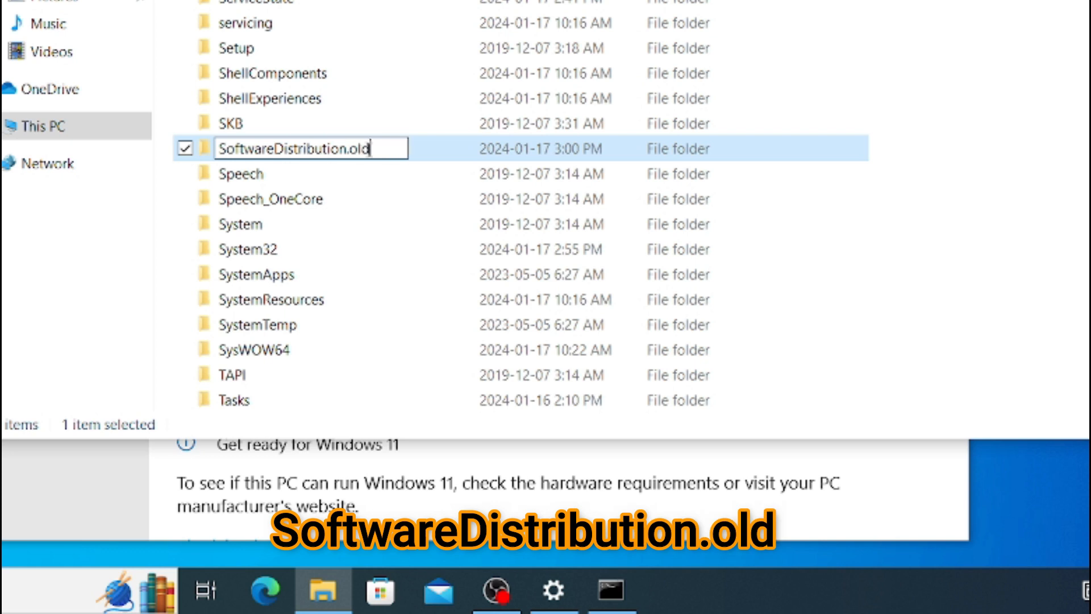
pyautogui.press('enter')
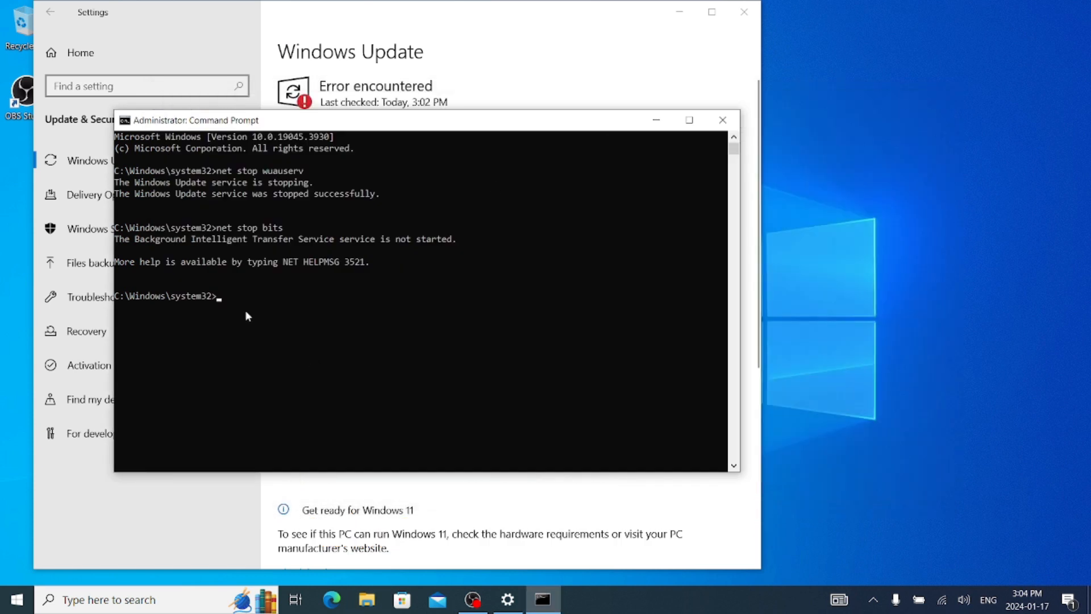
# Step: Run net start bits to bring the update services back up
pyautogui.write('net stop bits')
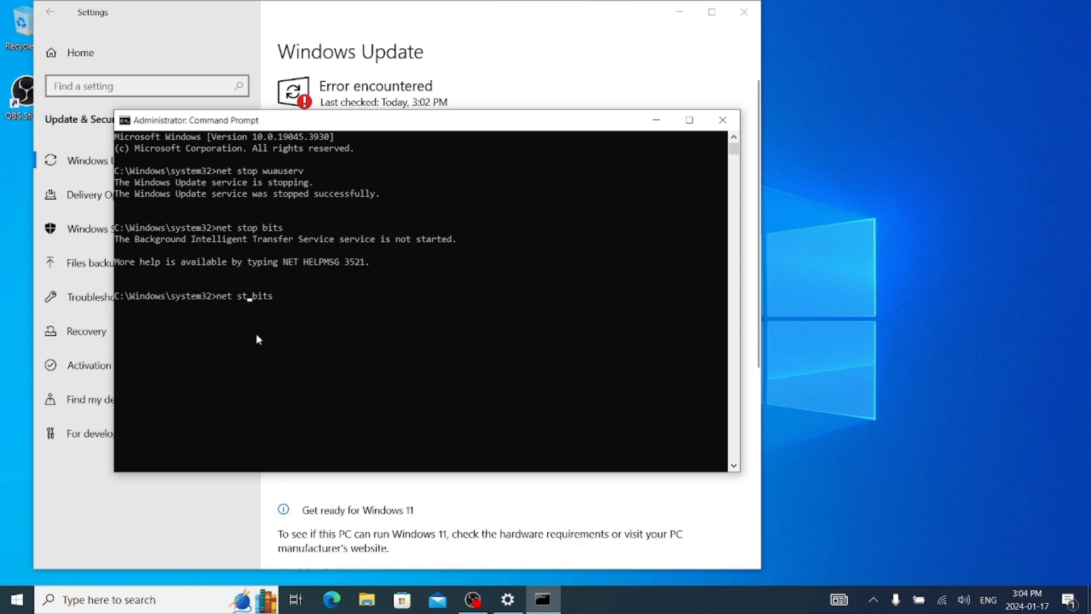
pyautogui.write('a')
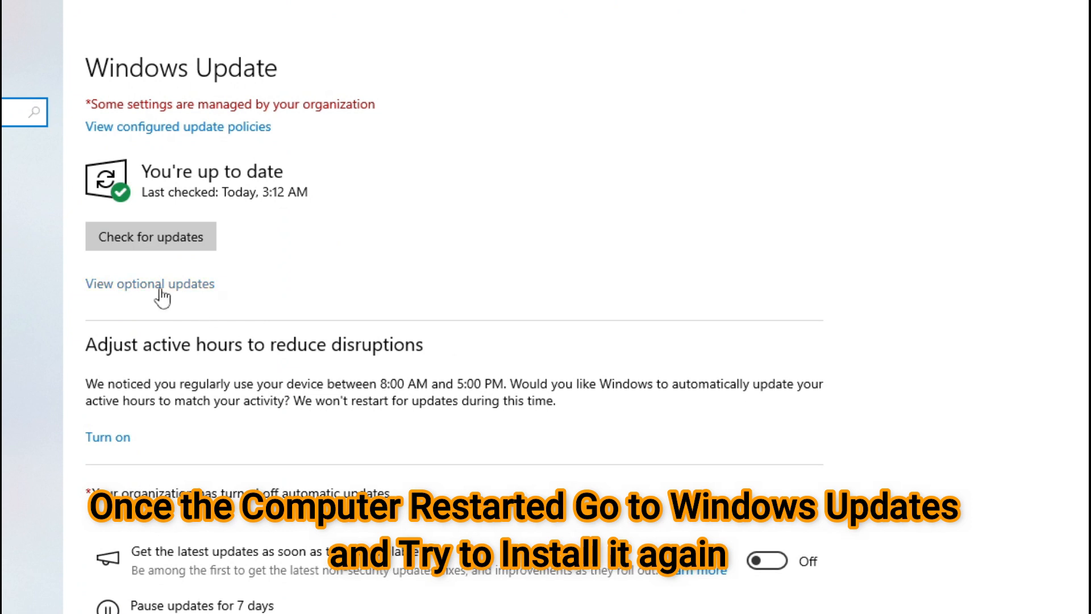
# Step: Check for updates so the 2024-01 Security Update begins installing at 0% with others pending
pyautogui.click(150, 236)
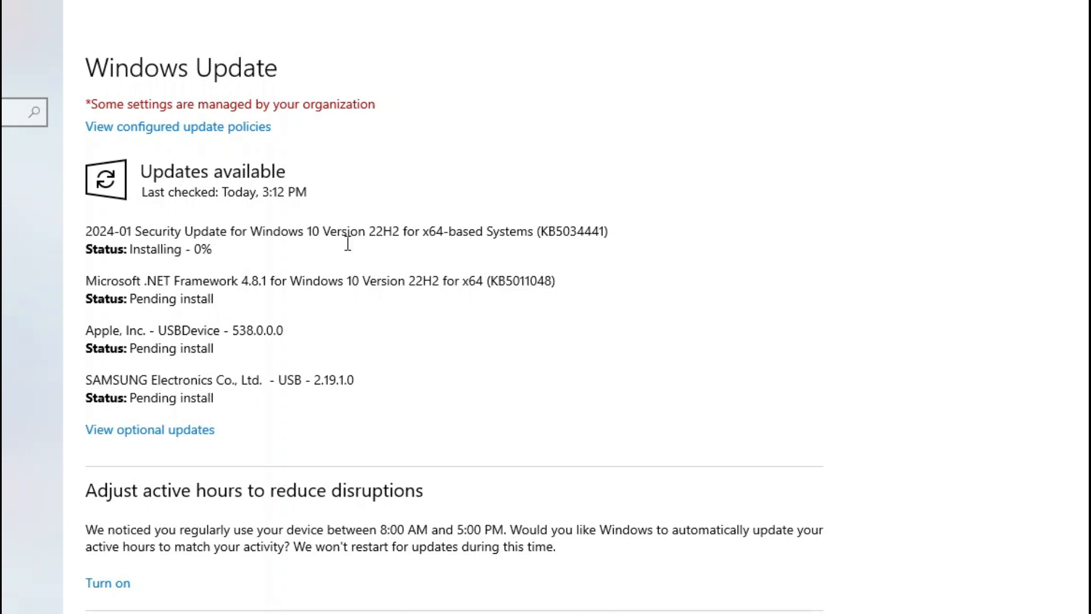
pyautogui.moveTo(177, 269)
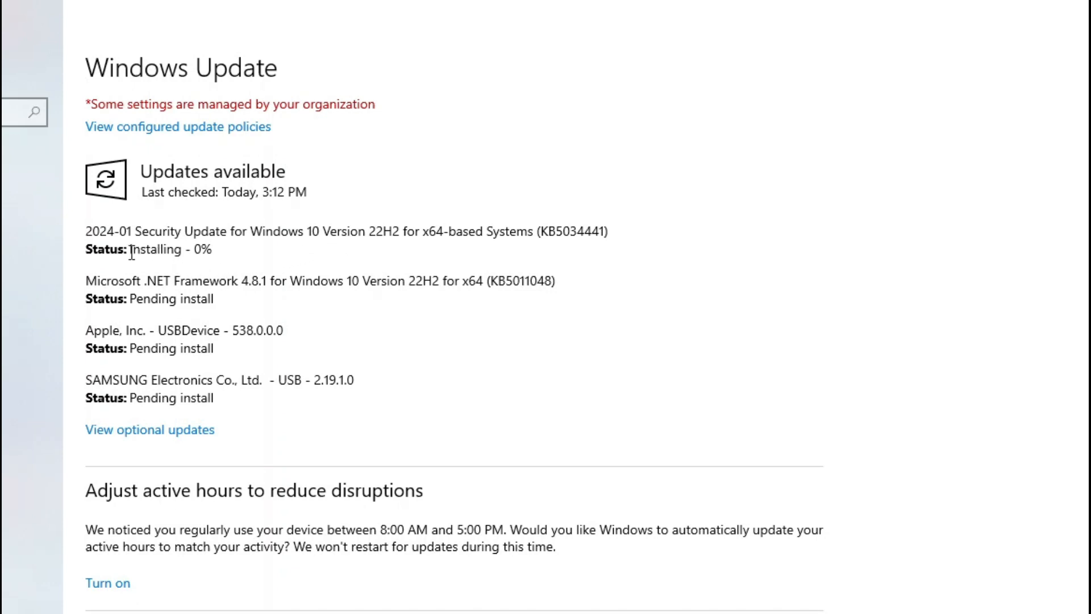
pyautogui.doubleClick(171, 249)
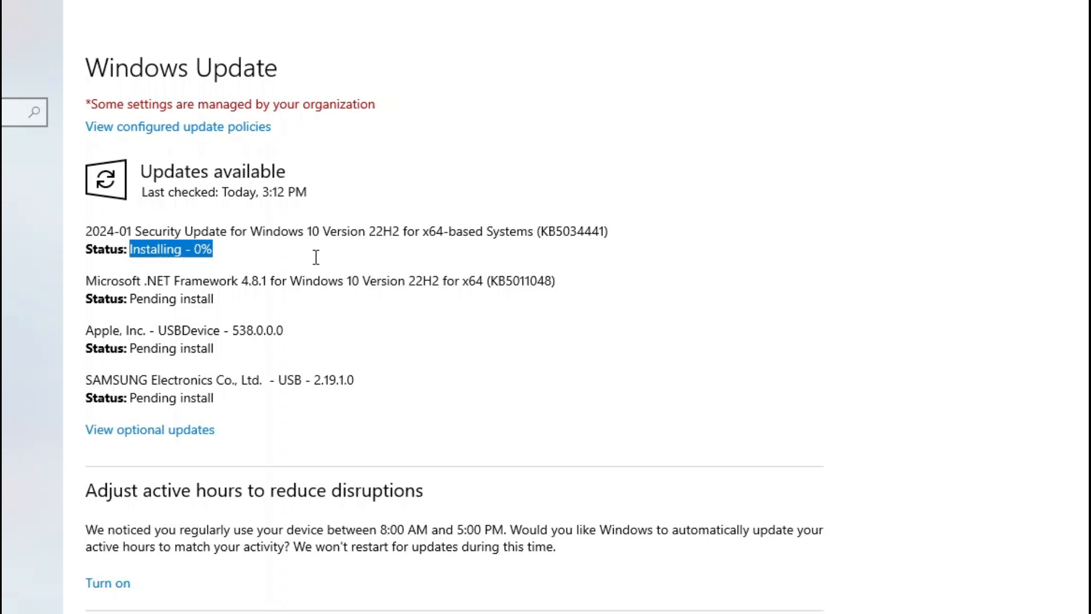
pyautogui.moveTo(321, 251)
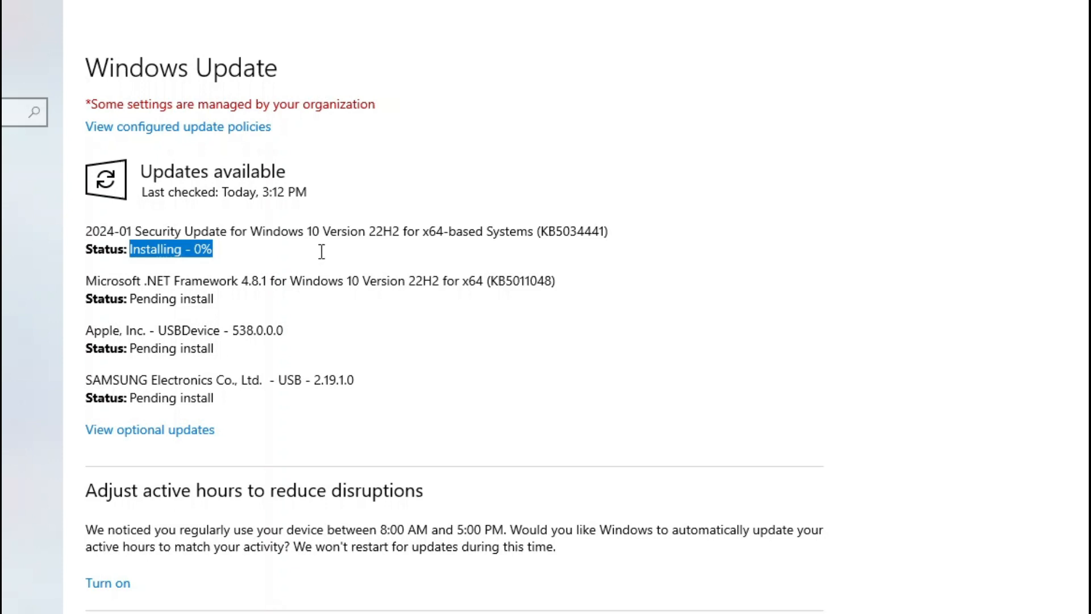